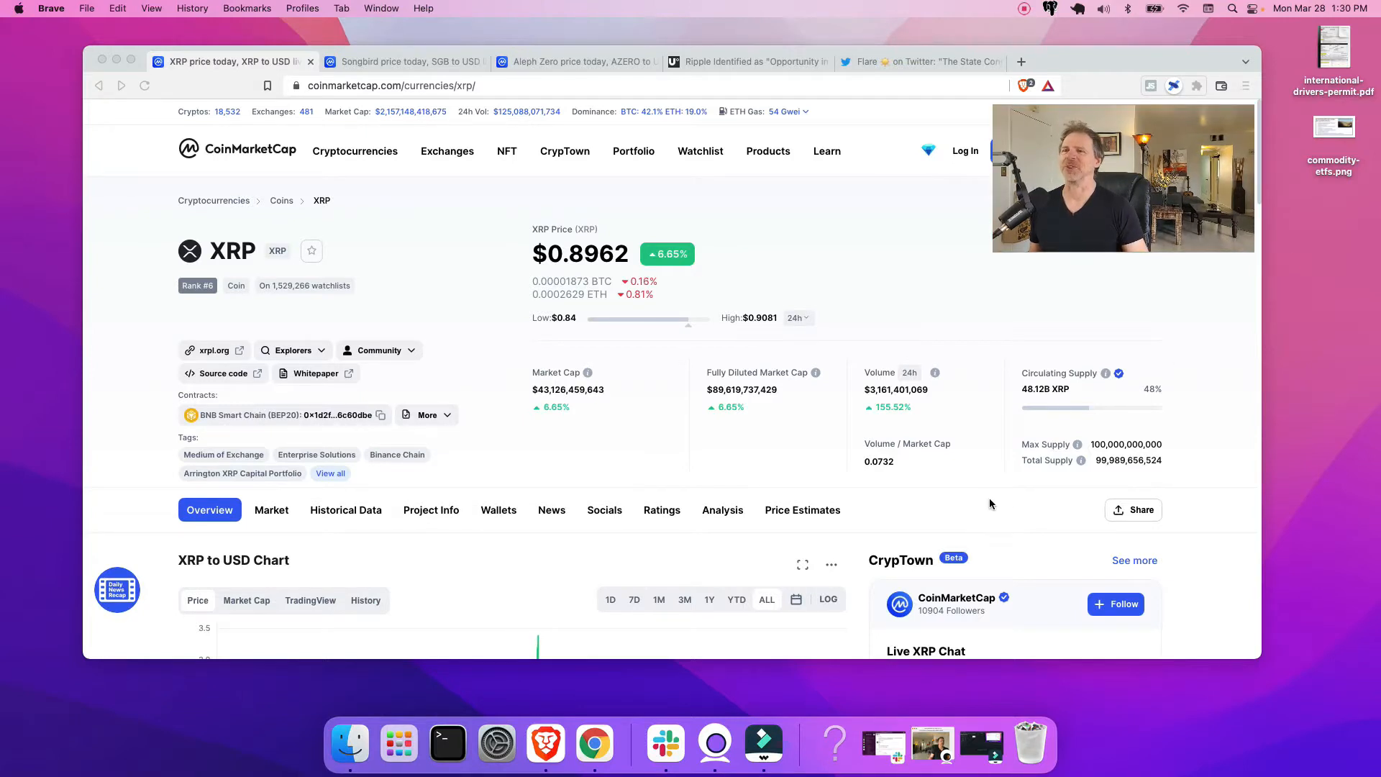
Scroll the XRP page to the all-time XRP to USD chart showing the 2018 spike near $3.4.
scroll(down, 3)
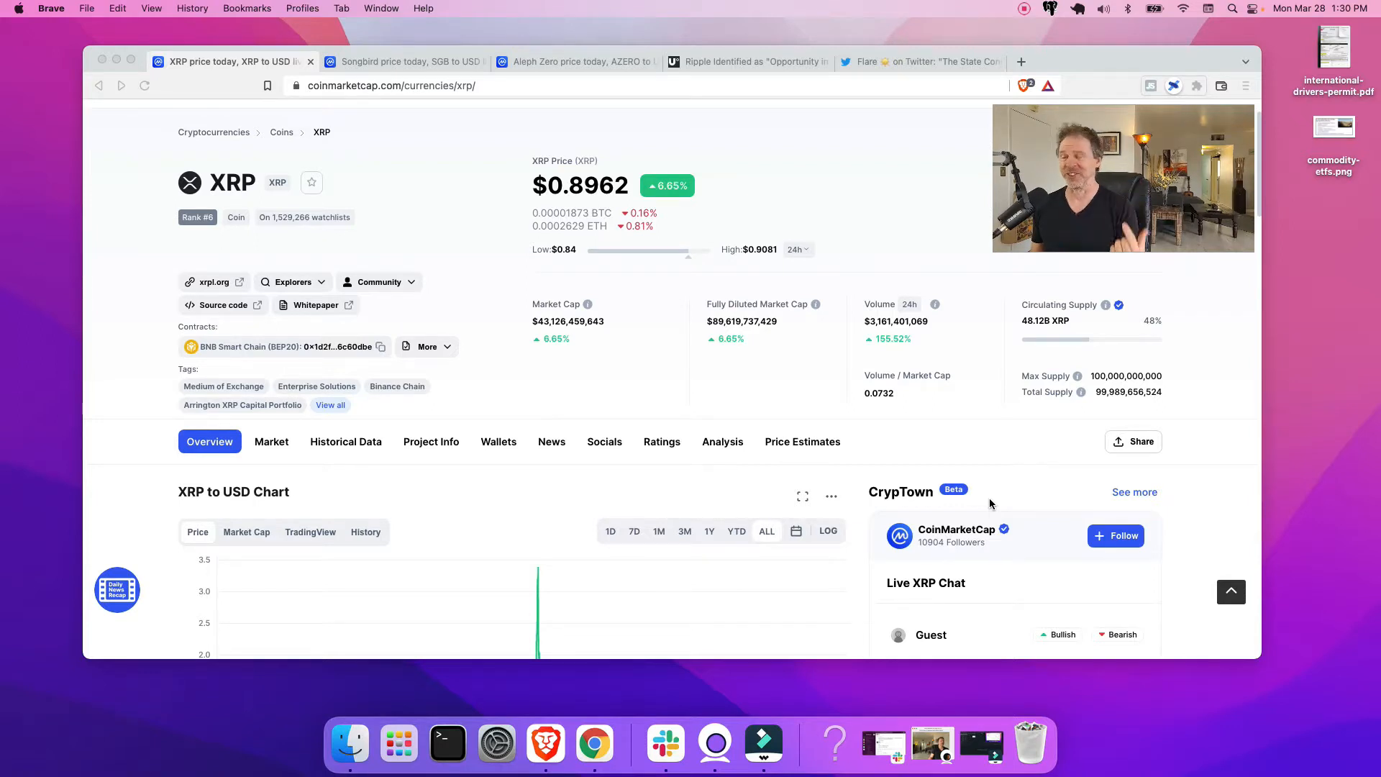
scroll(down, 3)
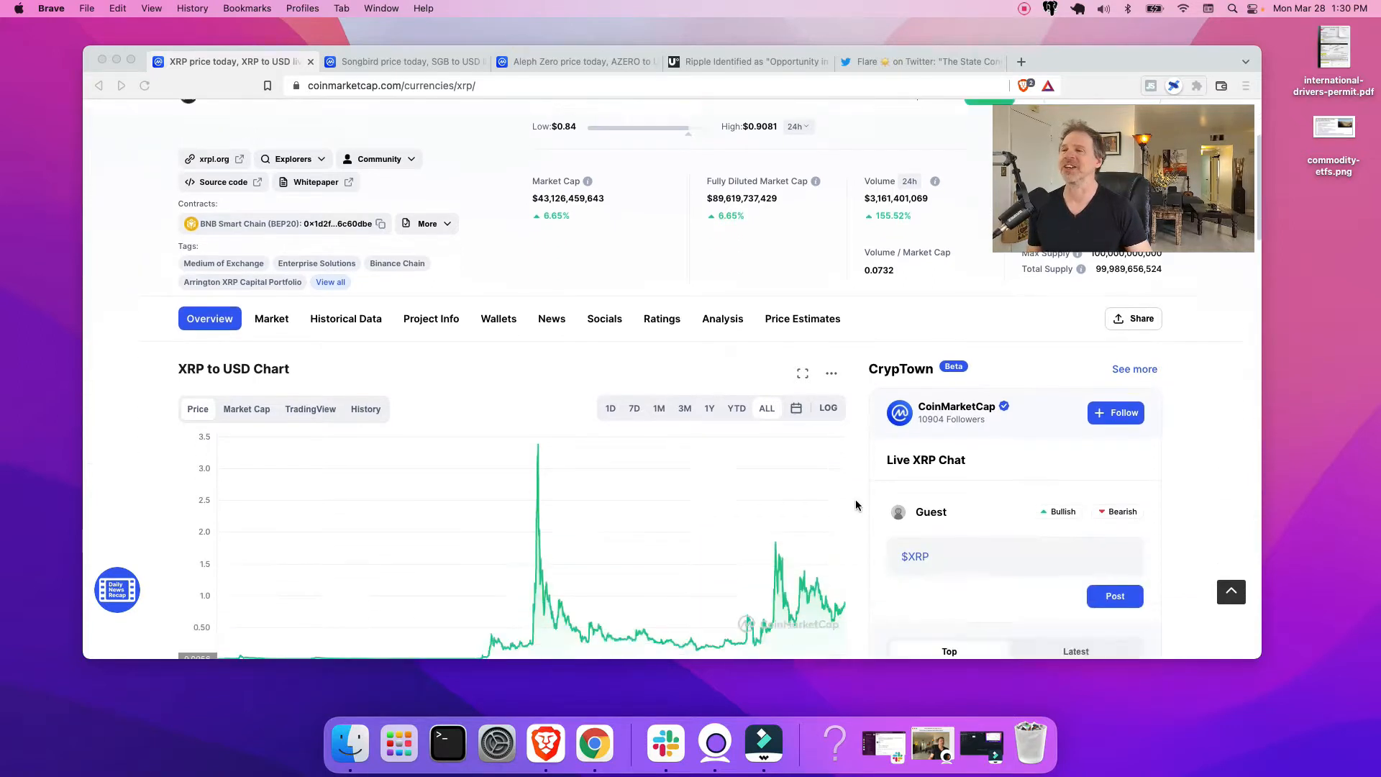
scroll(down, 3)
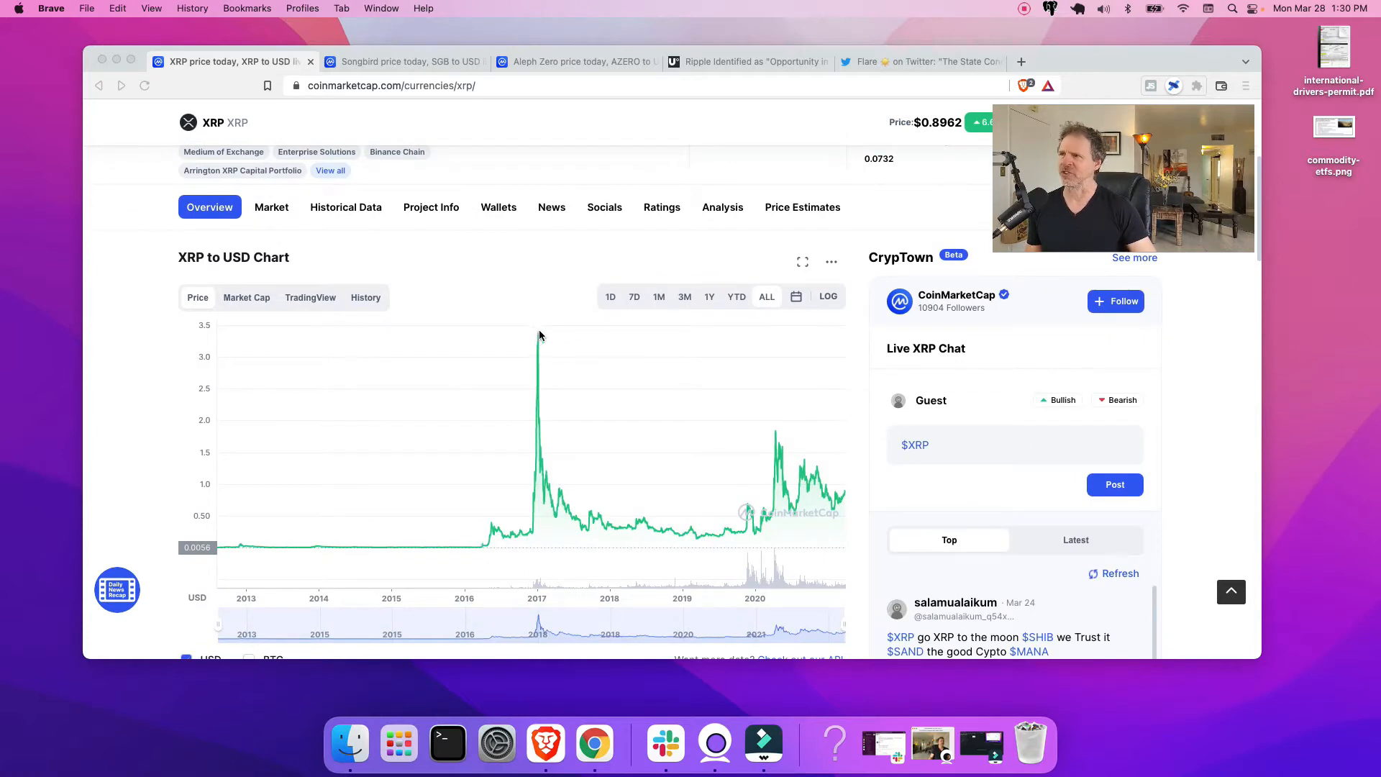
mouse_move(536, 337)
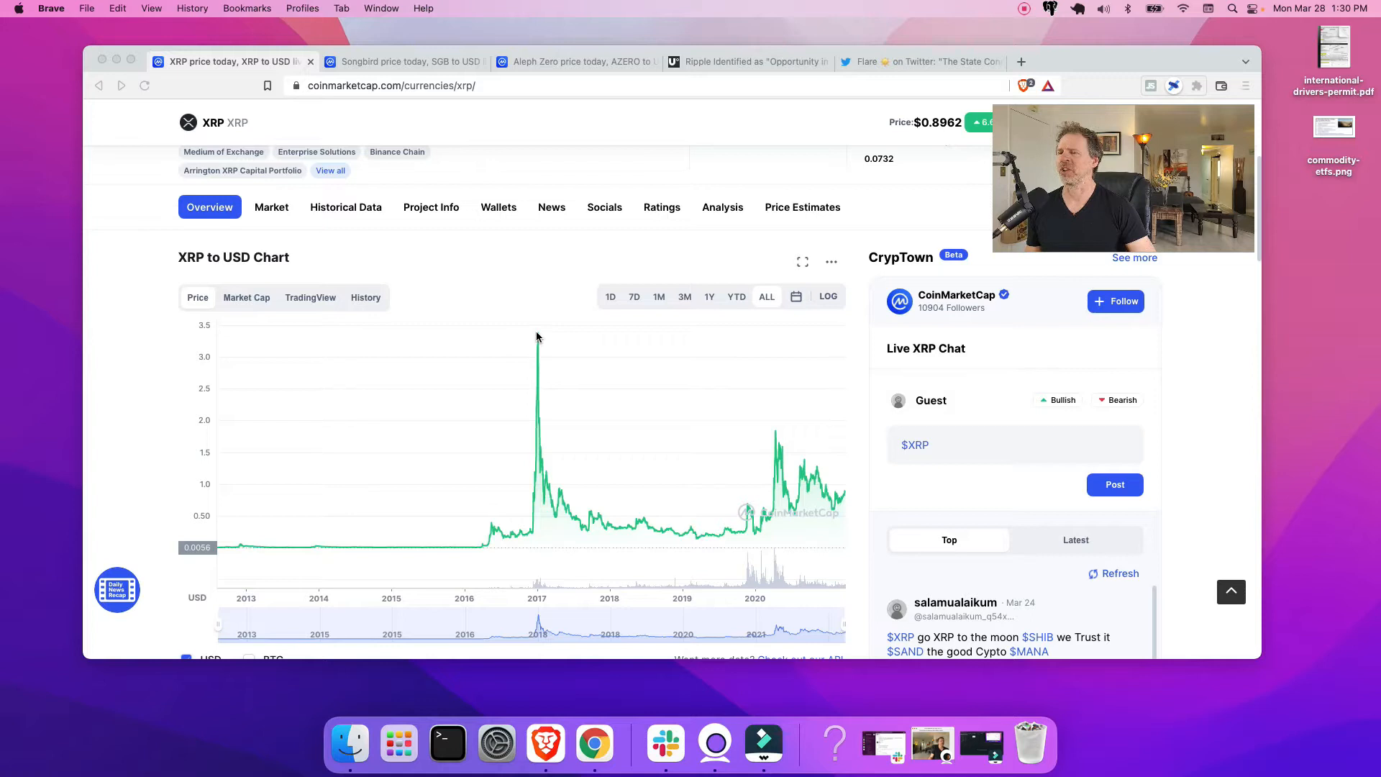
mouse_move(544, 434)
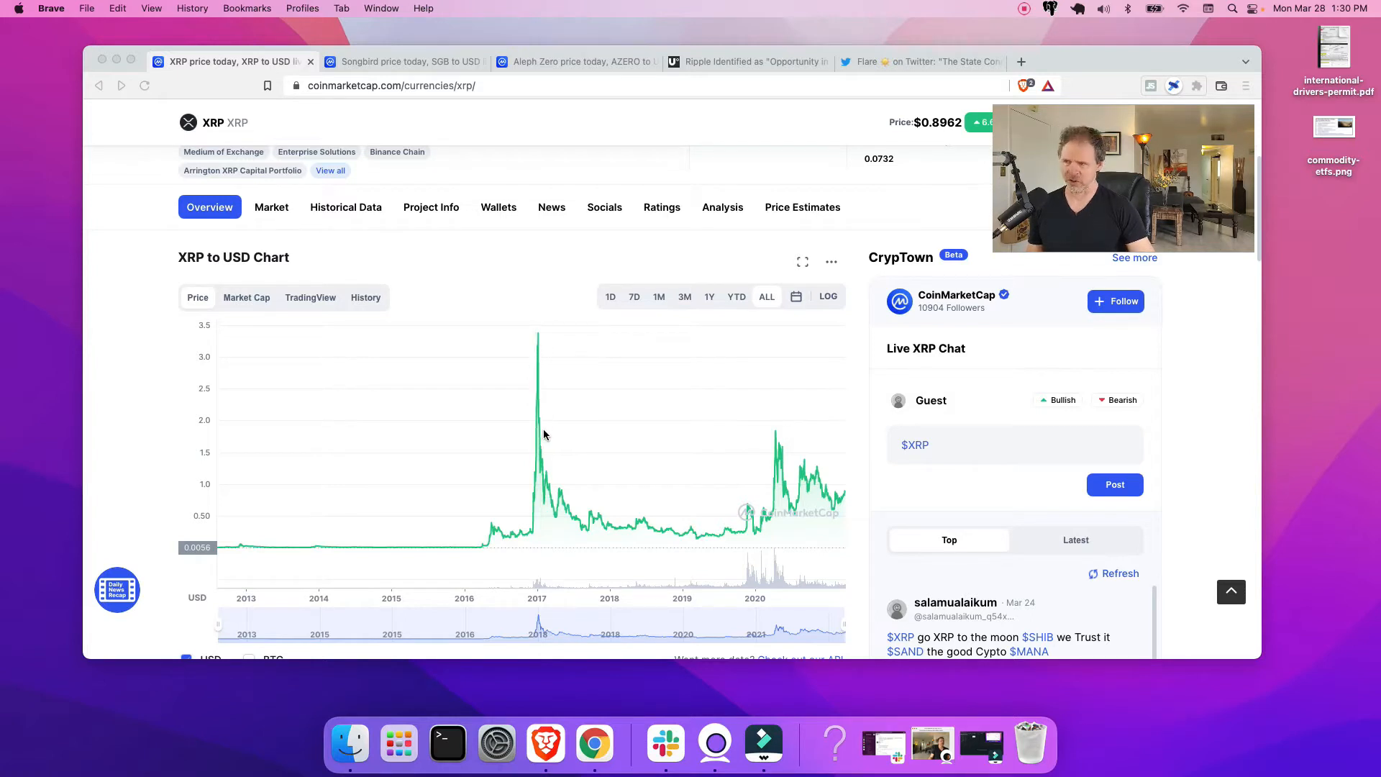
mouse_move(537, 343)
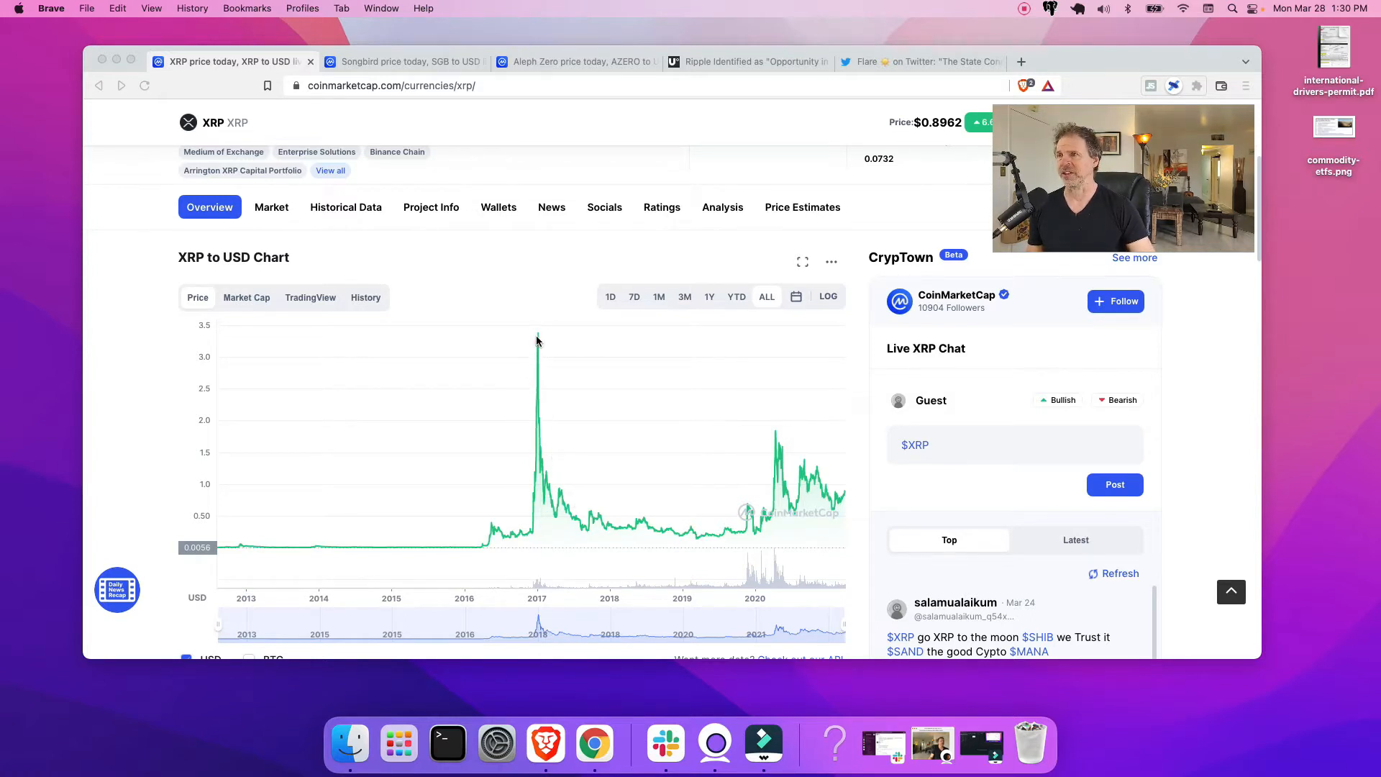
mouse_move(559, 440)
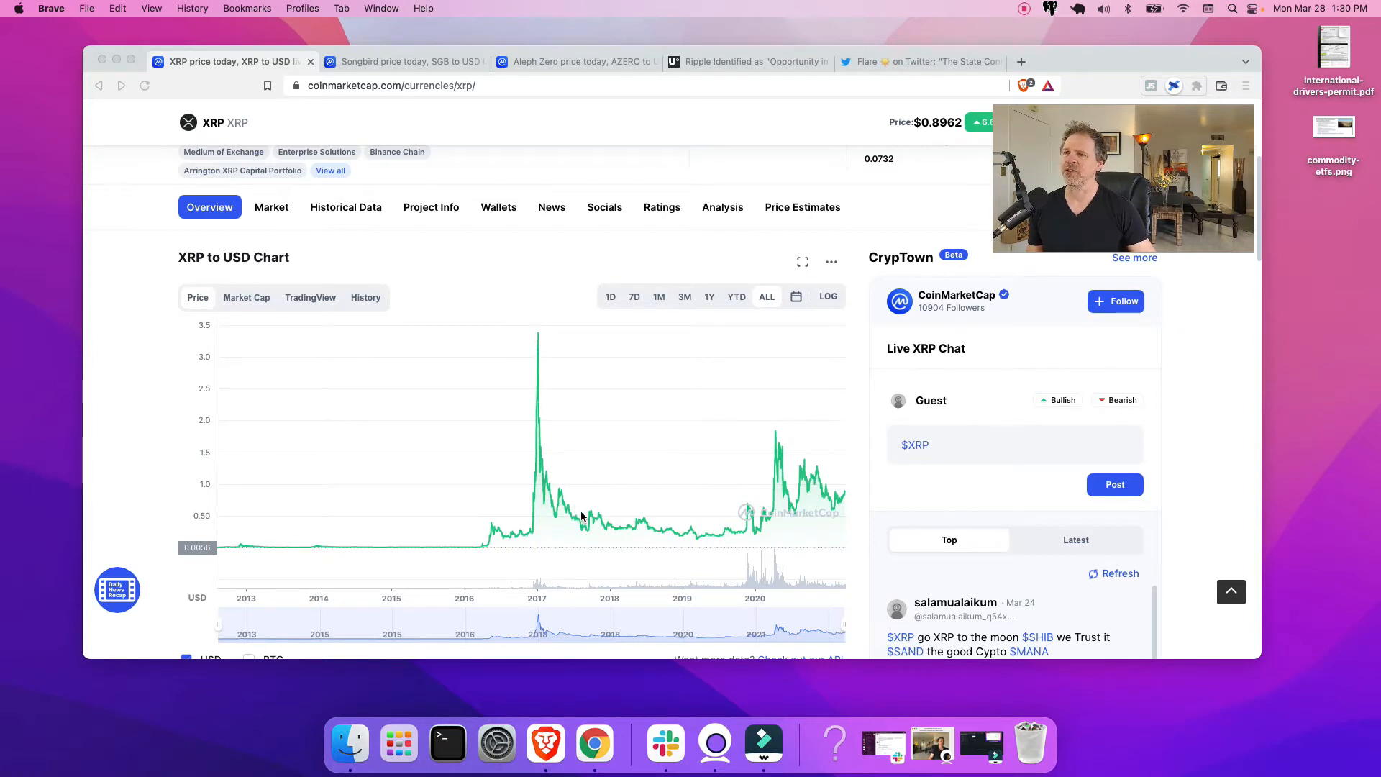
mouse_move(555, 501)
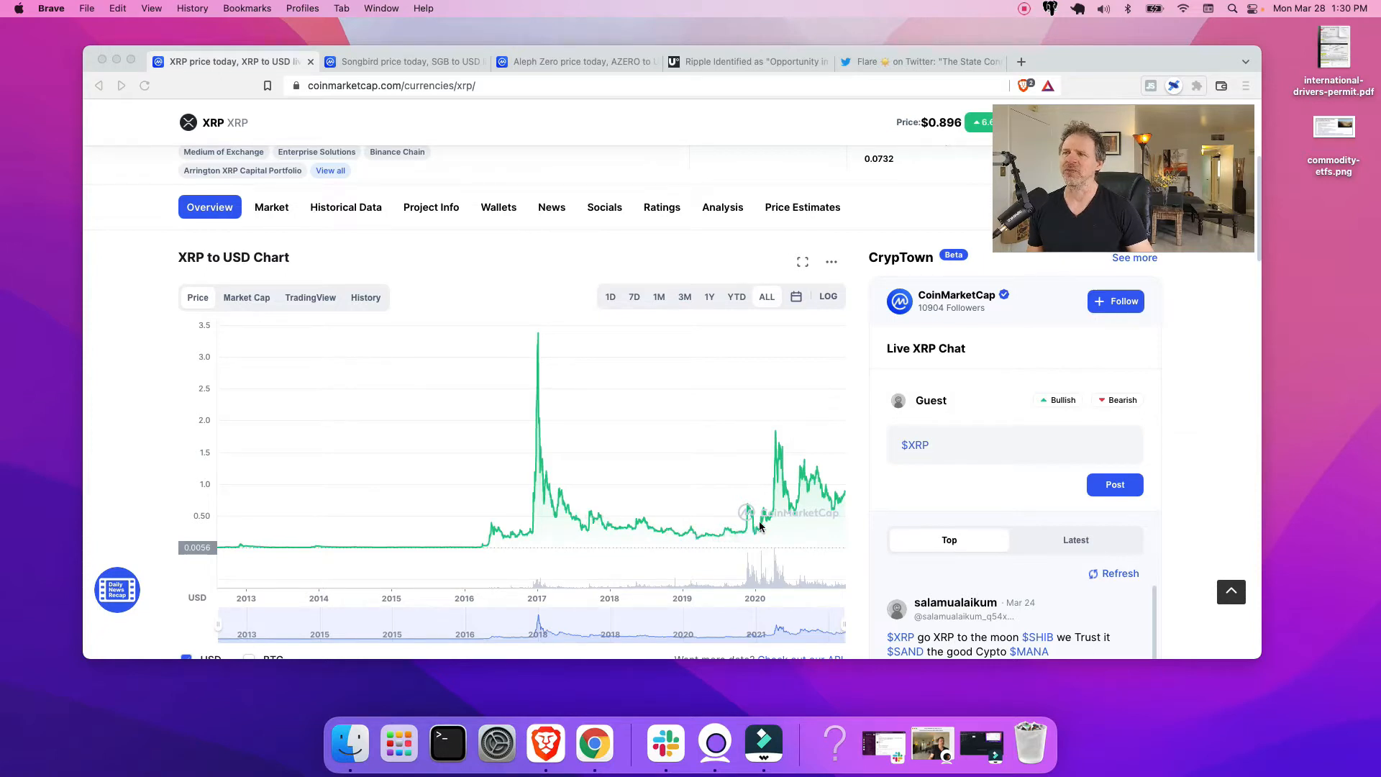
mouse_move(692, 541)
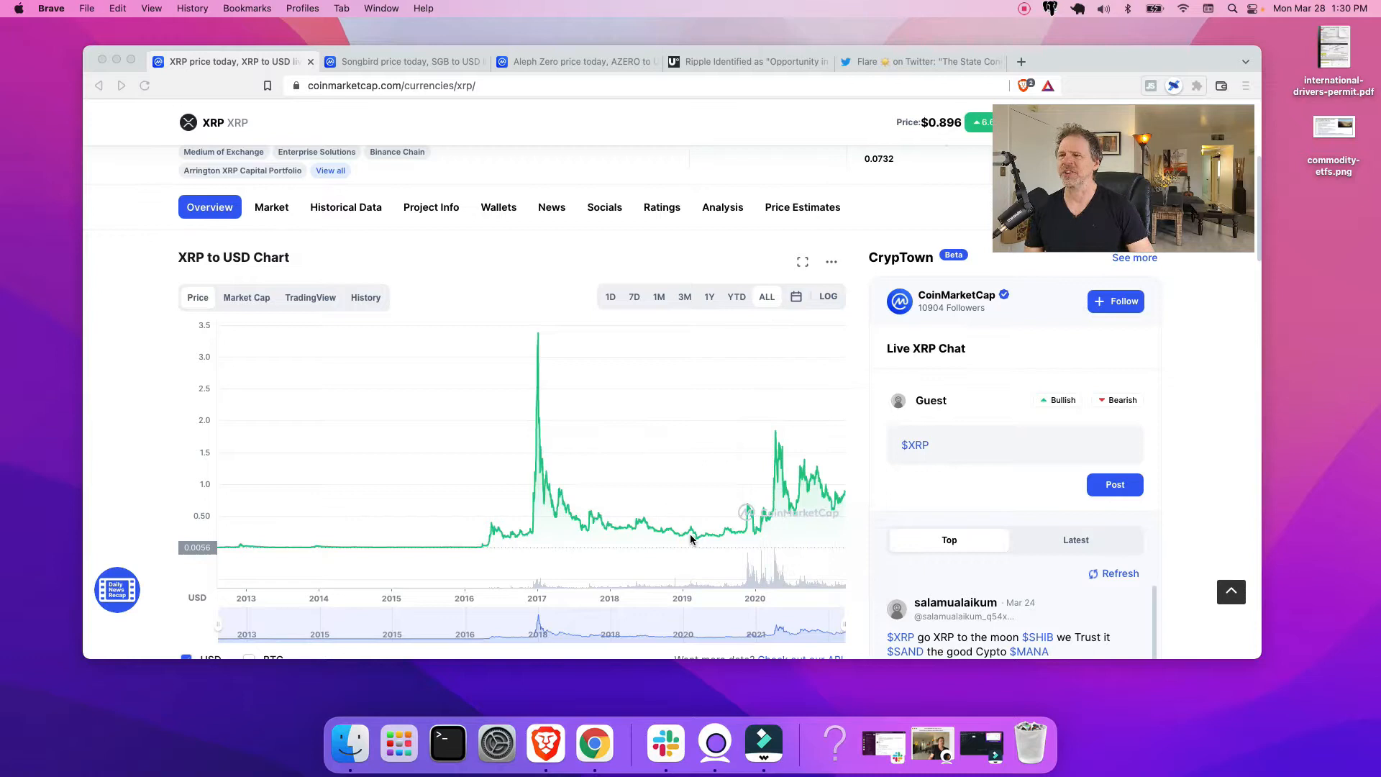
mouse_move(771, 510)
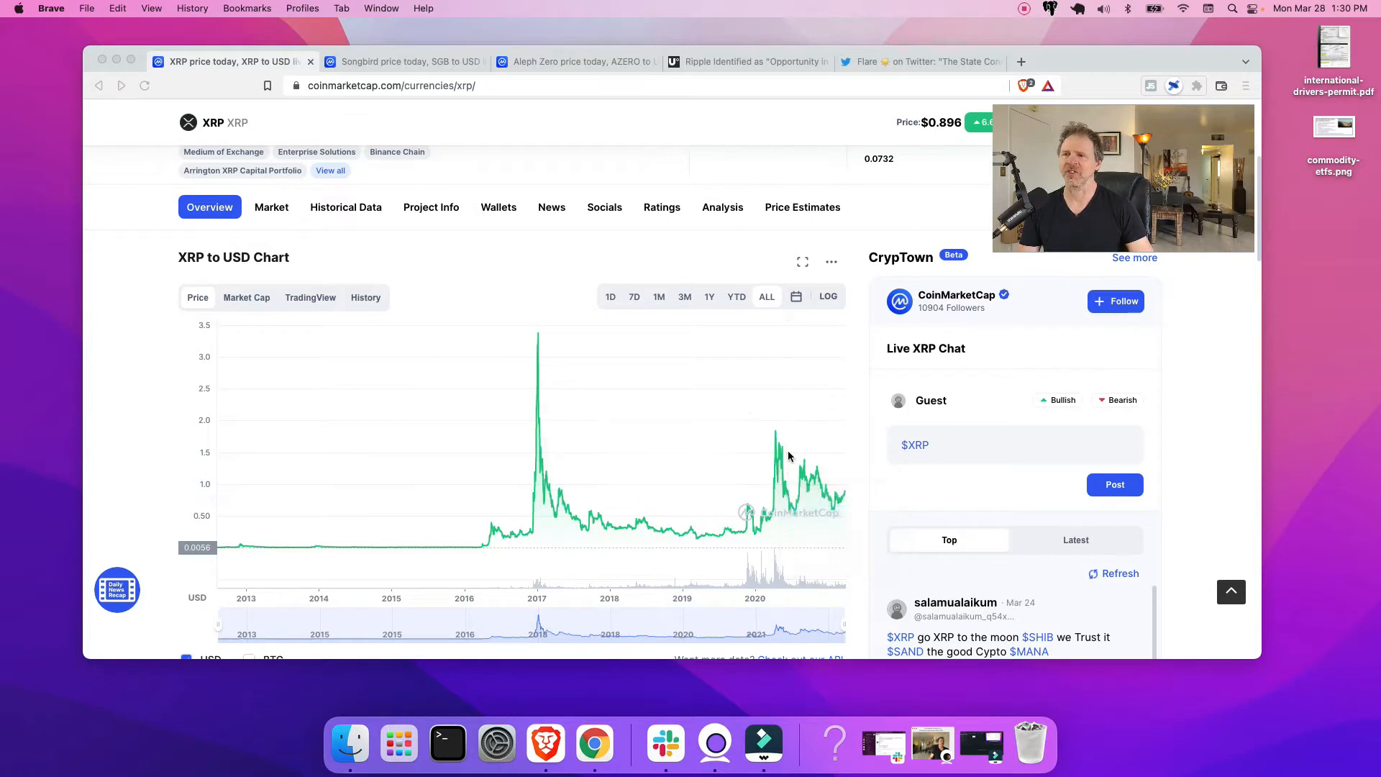
mouse_move(802, 544)
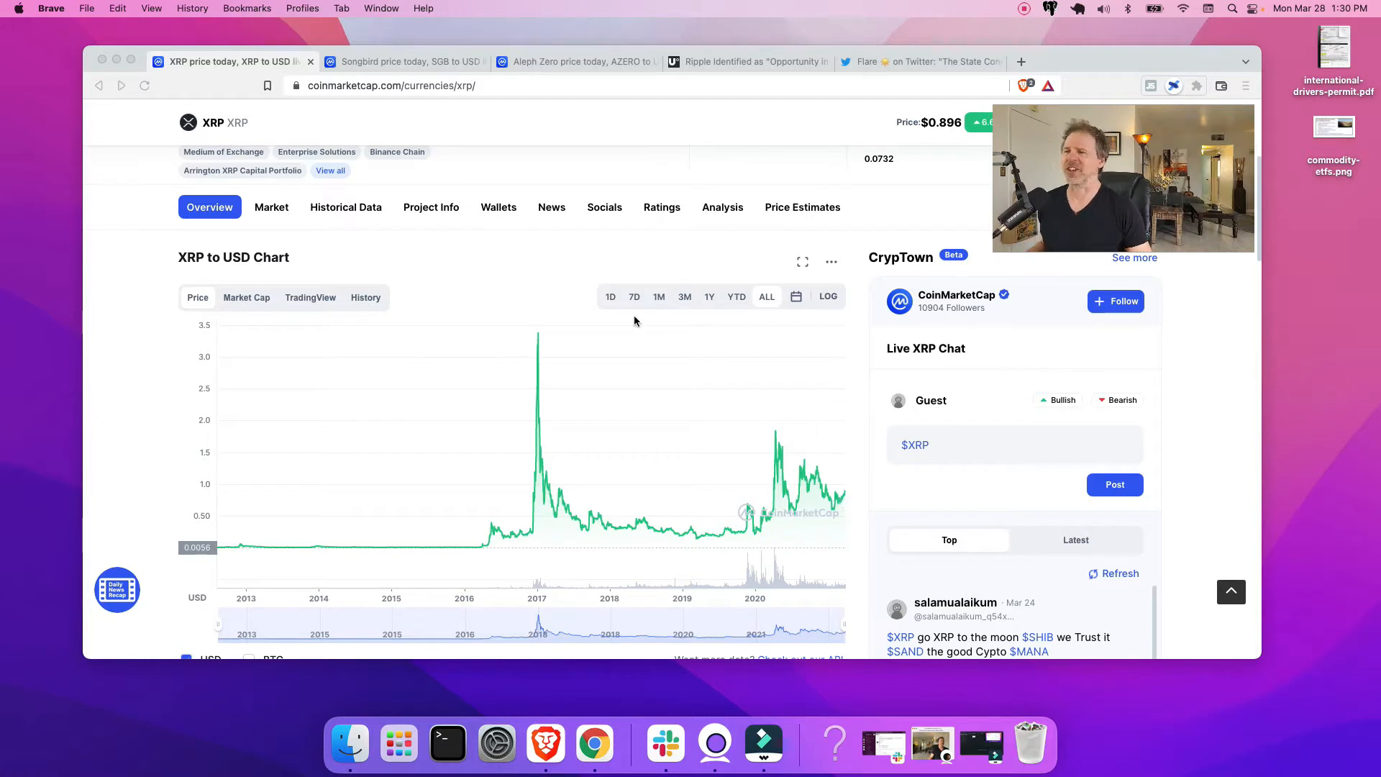
mouse_move(889, 508)
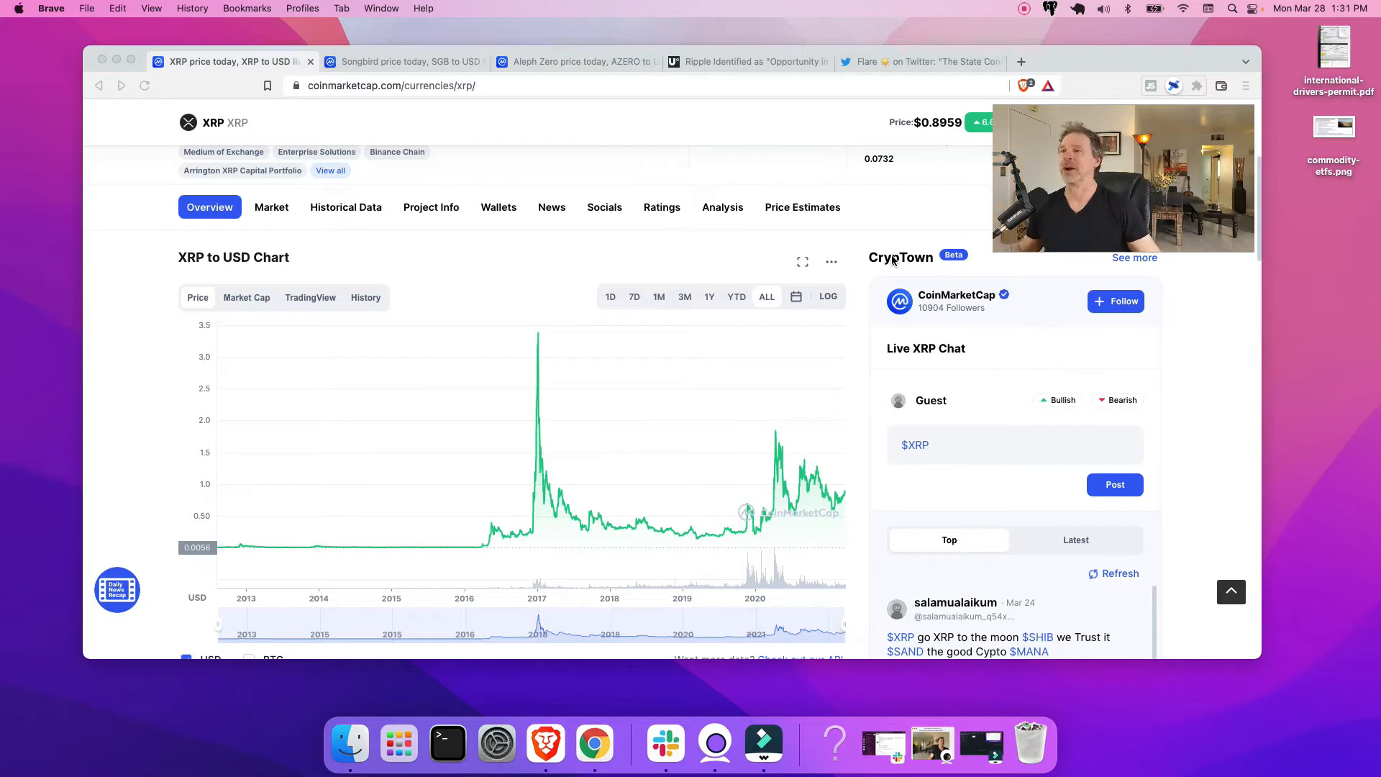
mouse_move(814, 403)
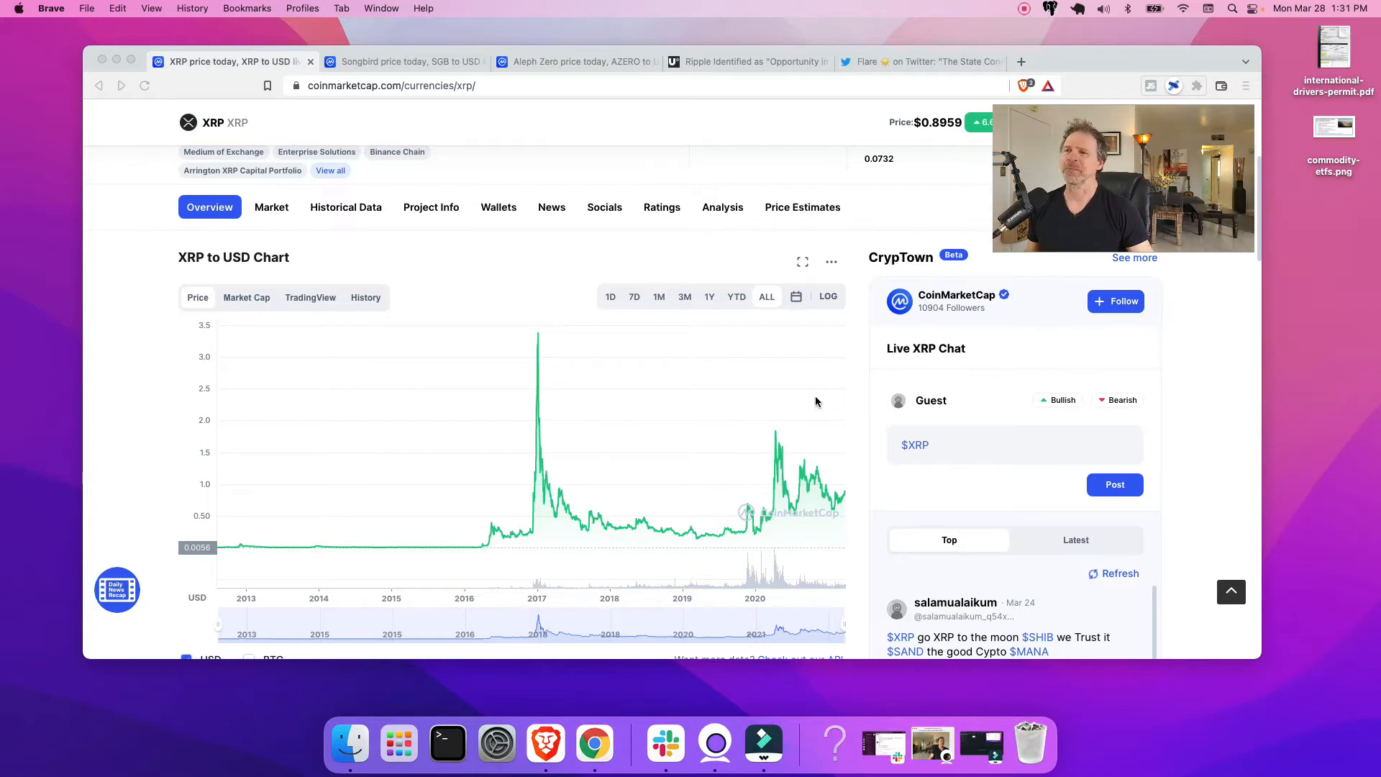
mouse_move(917, 212)
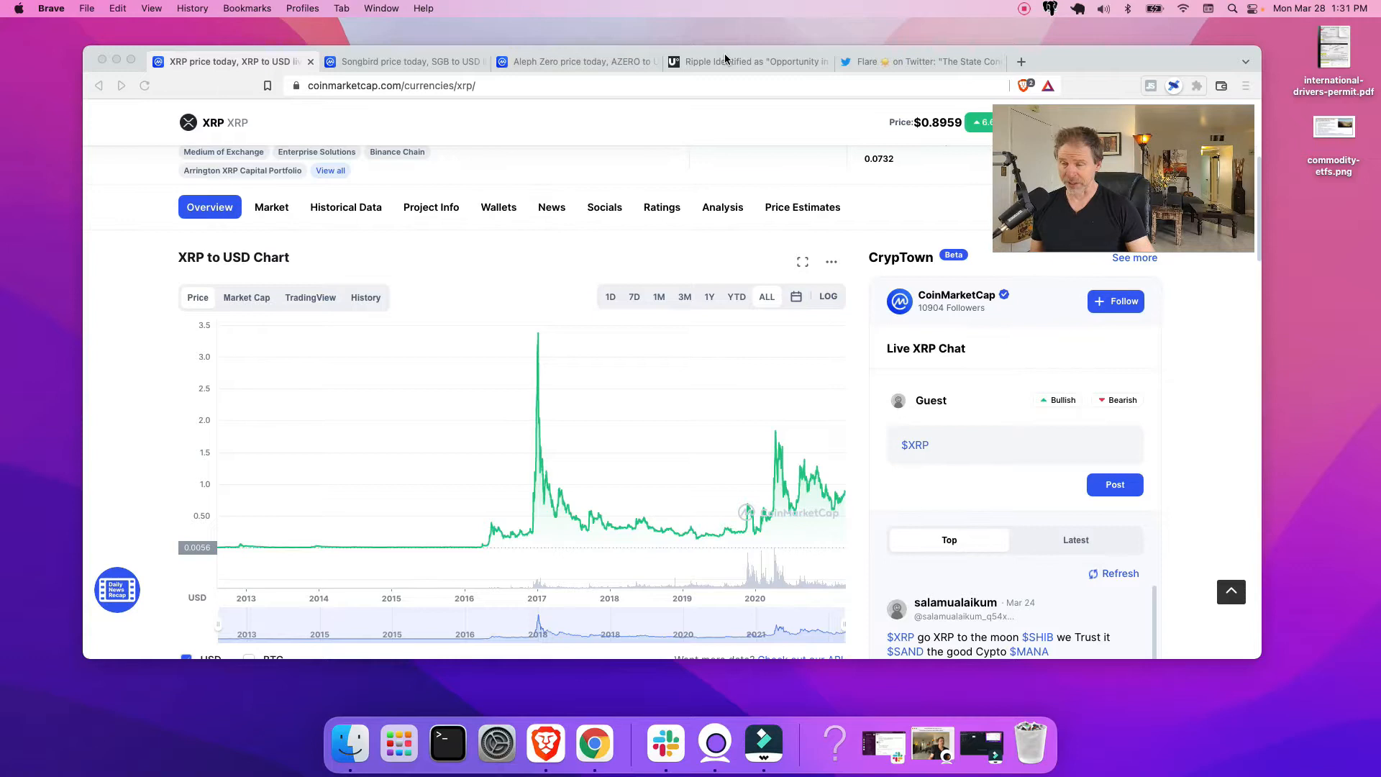
Switch to the U.Today Ripple article and select 'Payments' in the Goldman Sachs headline.
click(746, 62)
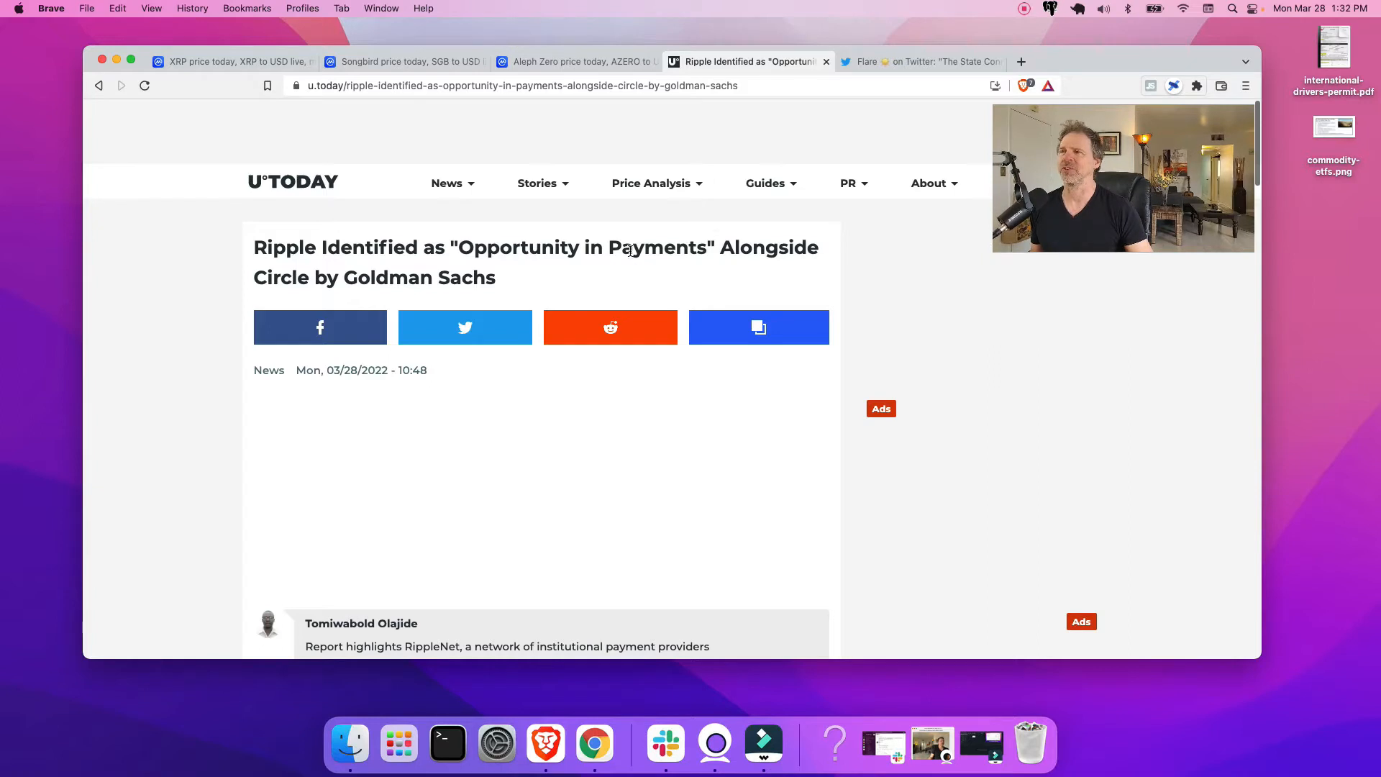
double_click(463, 248)
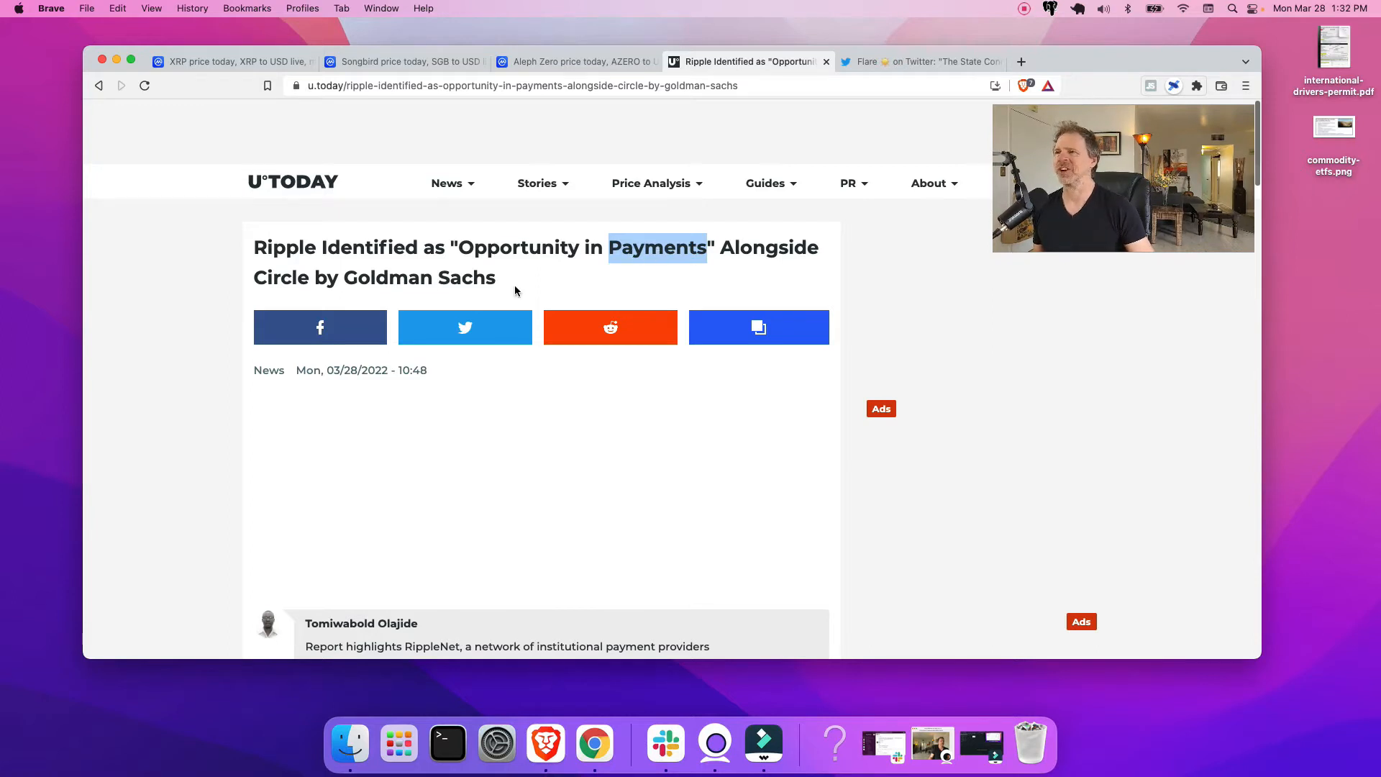
double_click(281, 278)
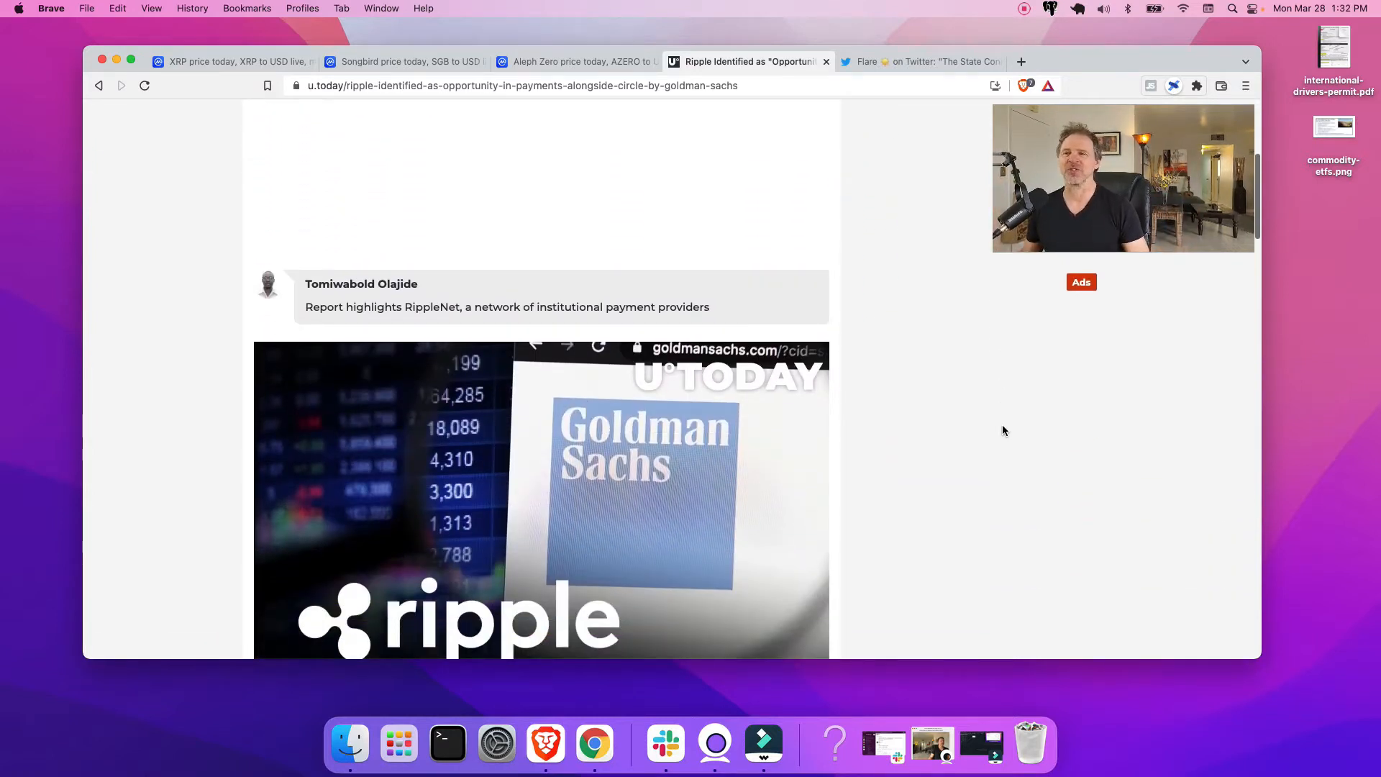
Scroll to Goldman Sachs' 'The Opportunity in Payments' chart and bring up its image options.
scroll(down, 3)
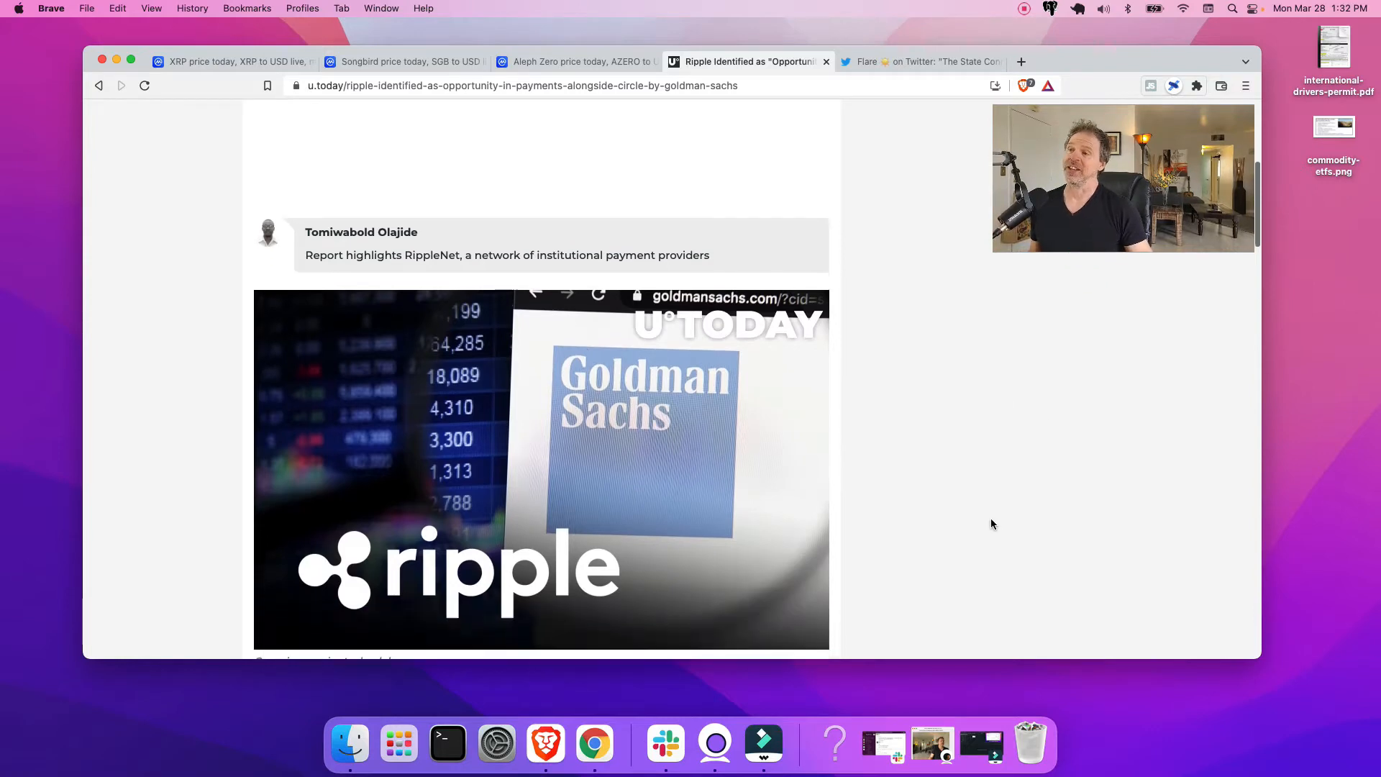
scroll(down, 3)
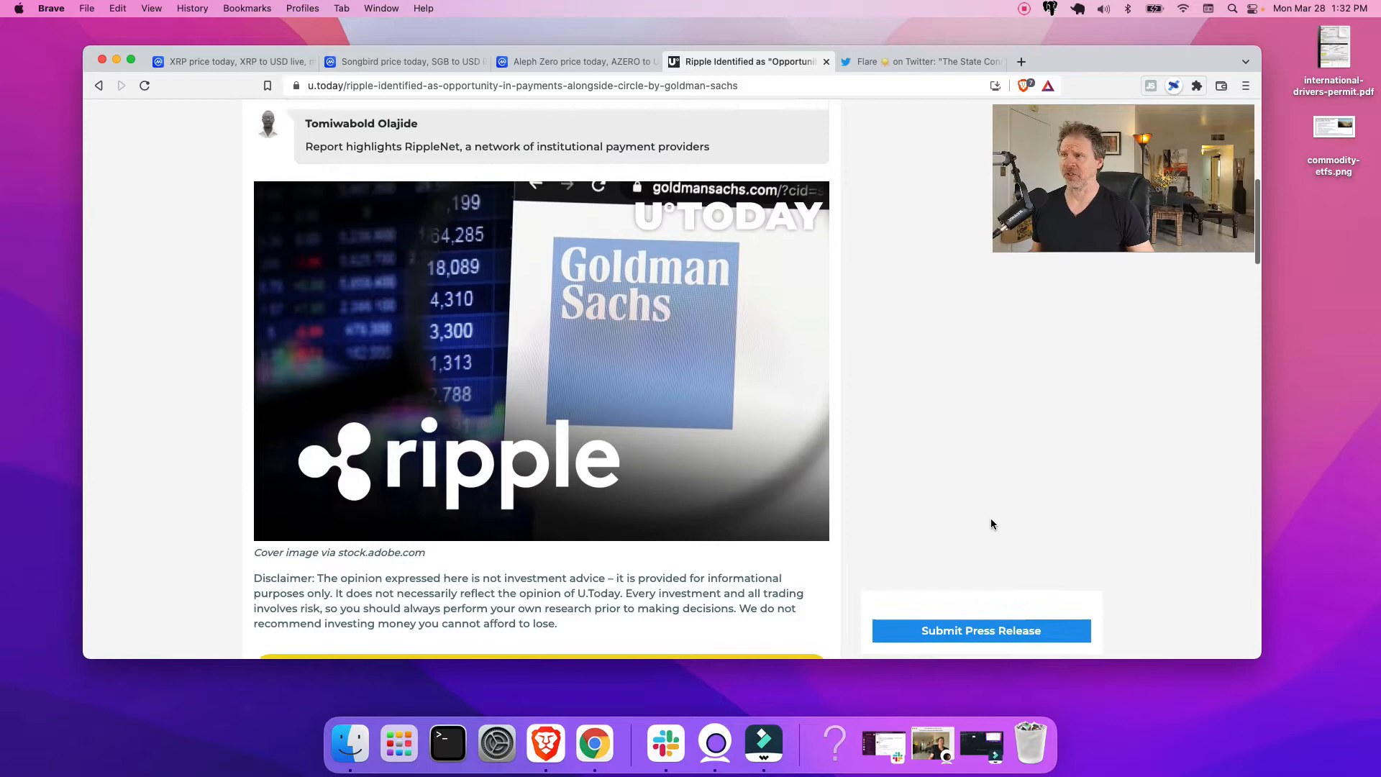
scroll(down, 3)
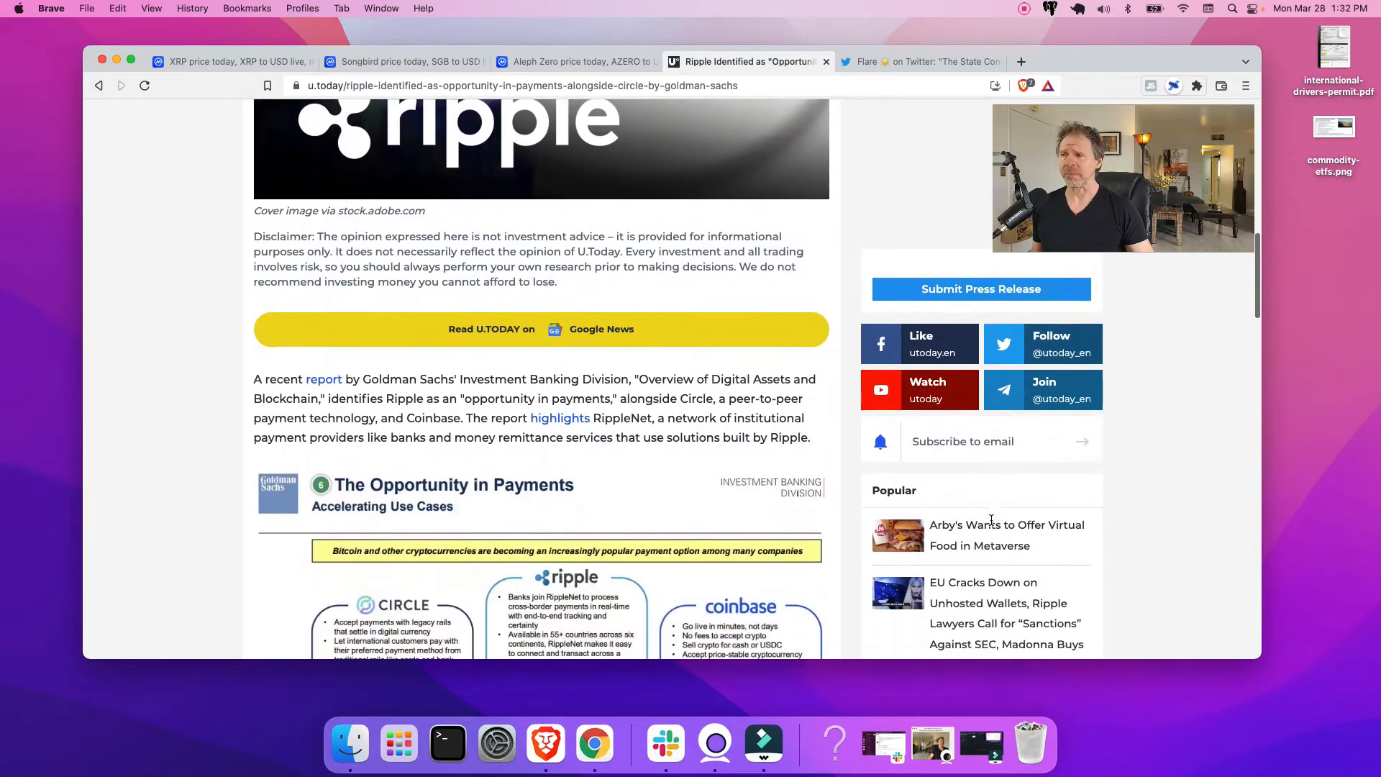
scroll(down, 3)
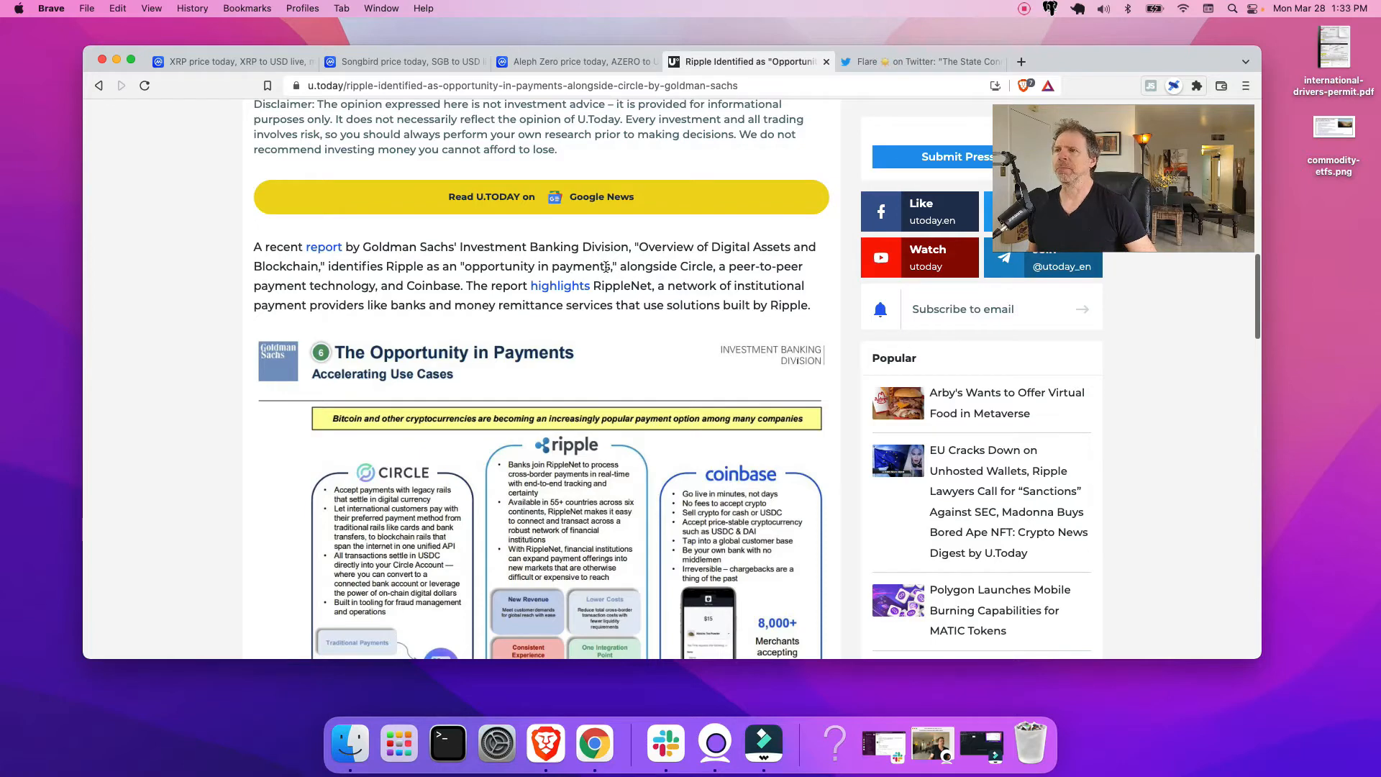
mouse_move(452, 278)
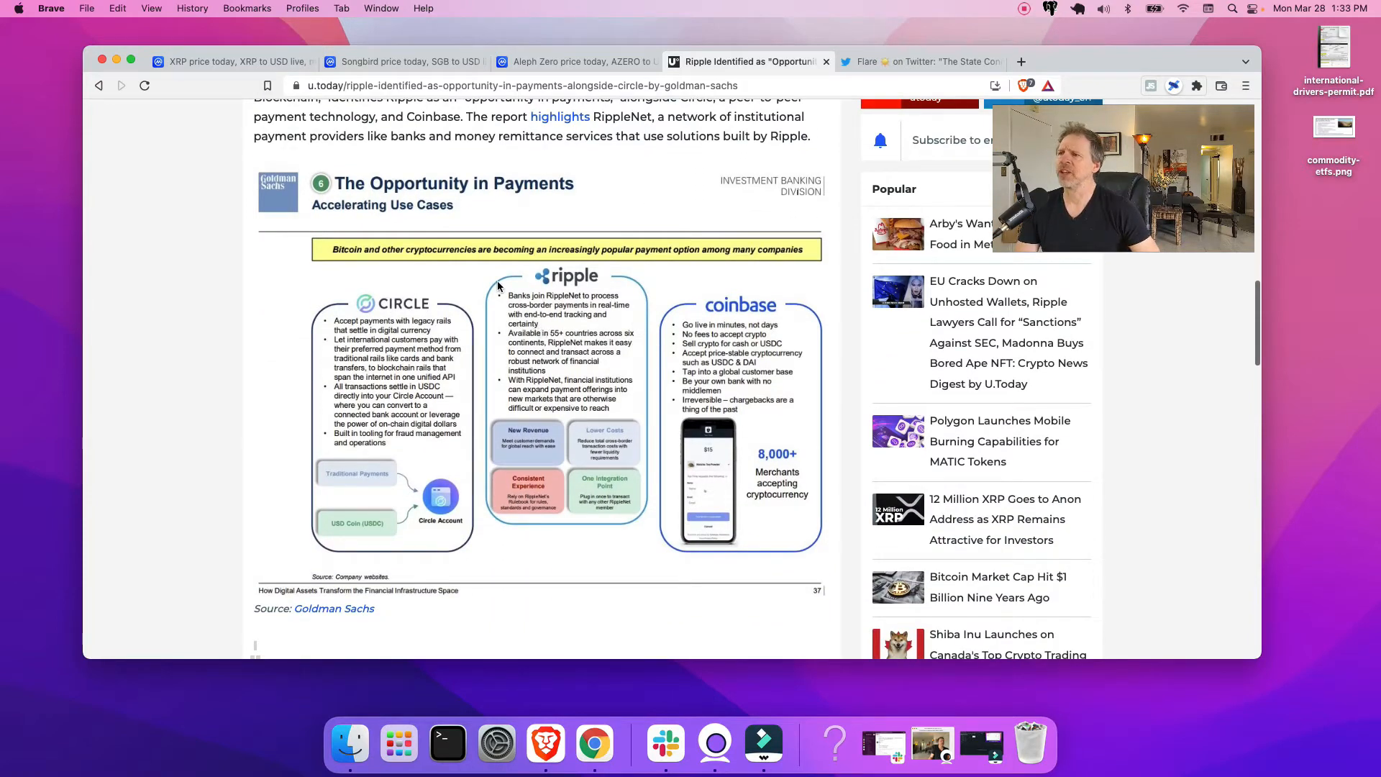
scroll(down, 3)
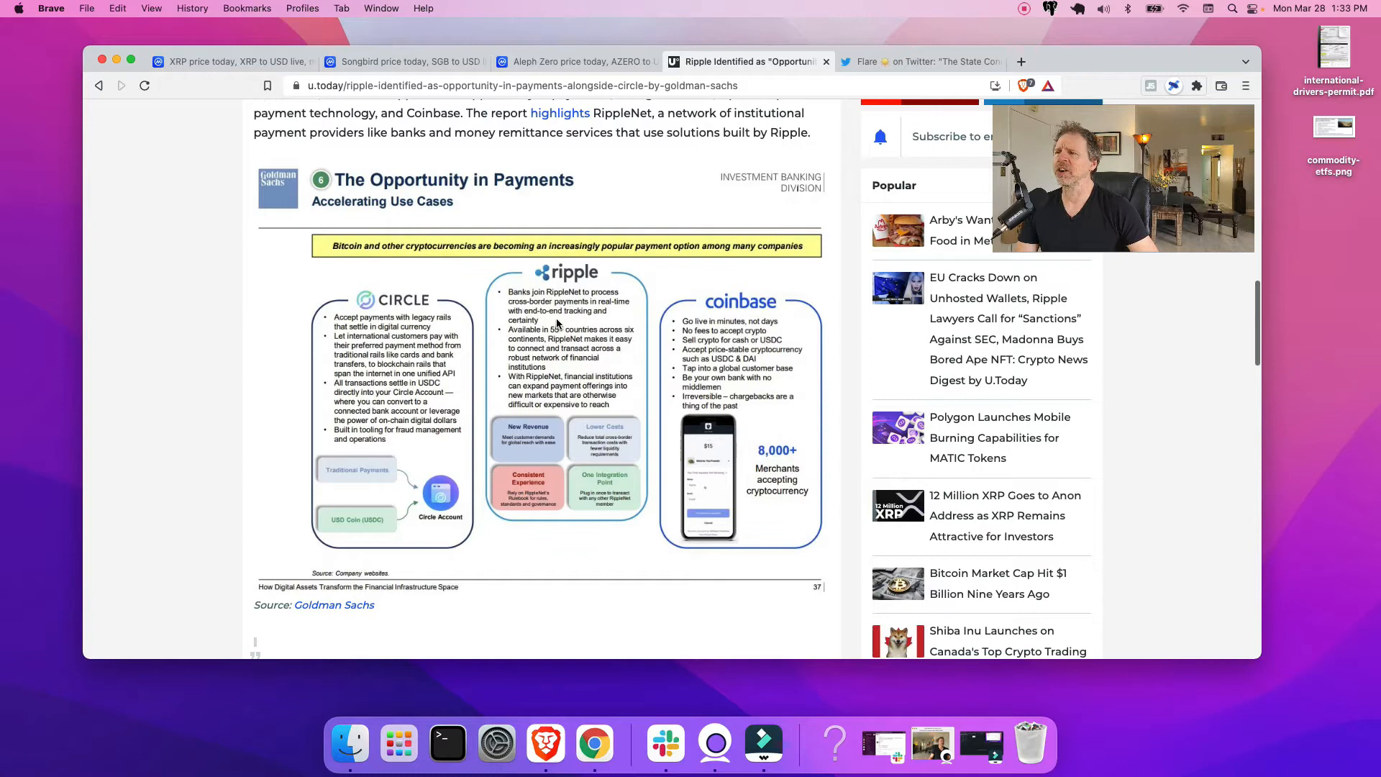
right_click(547, 335)
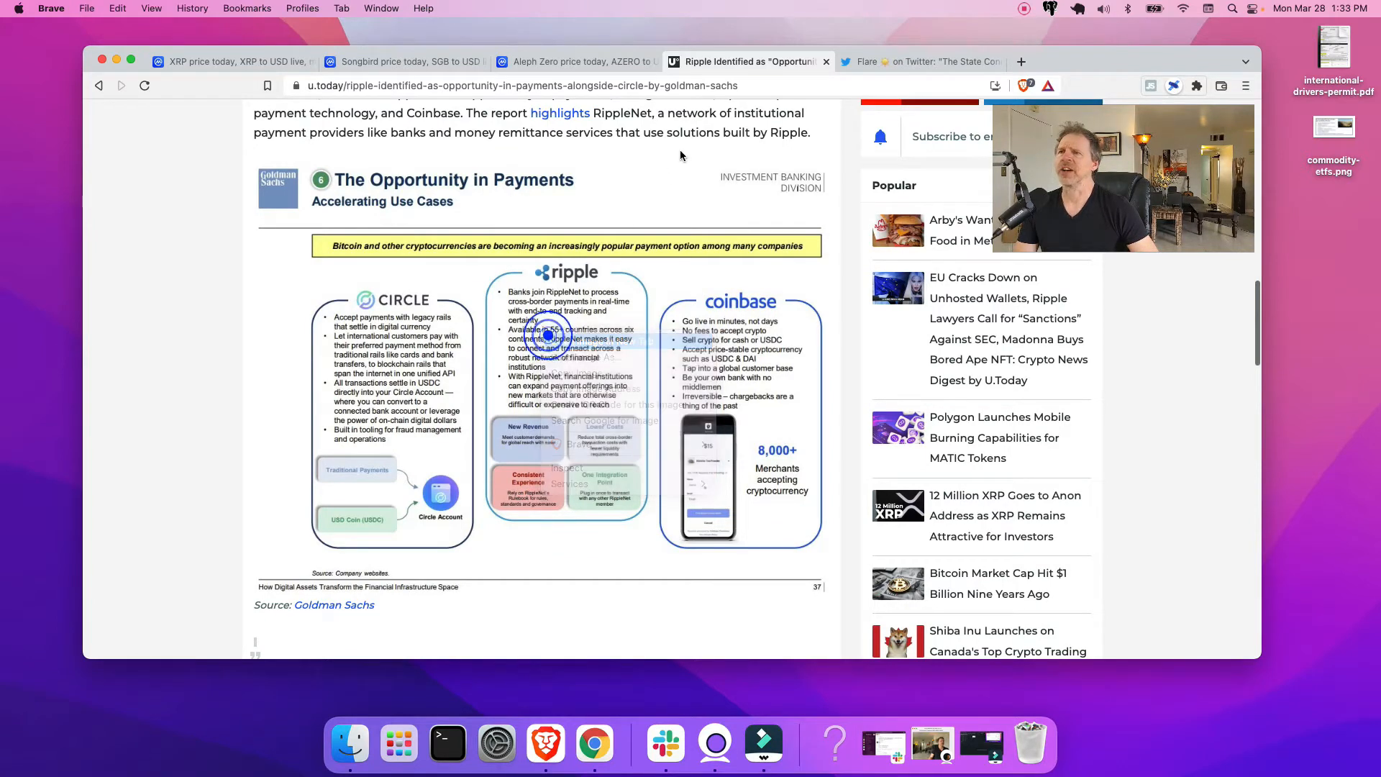
Open the 'The Opportunity in Payments' chart image on its own in a new tab.
click(547, 335)
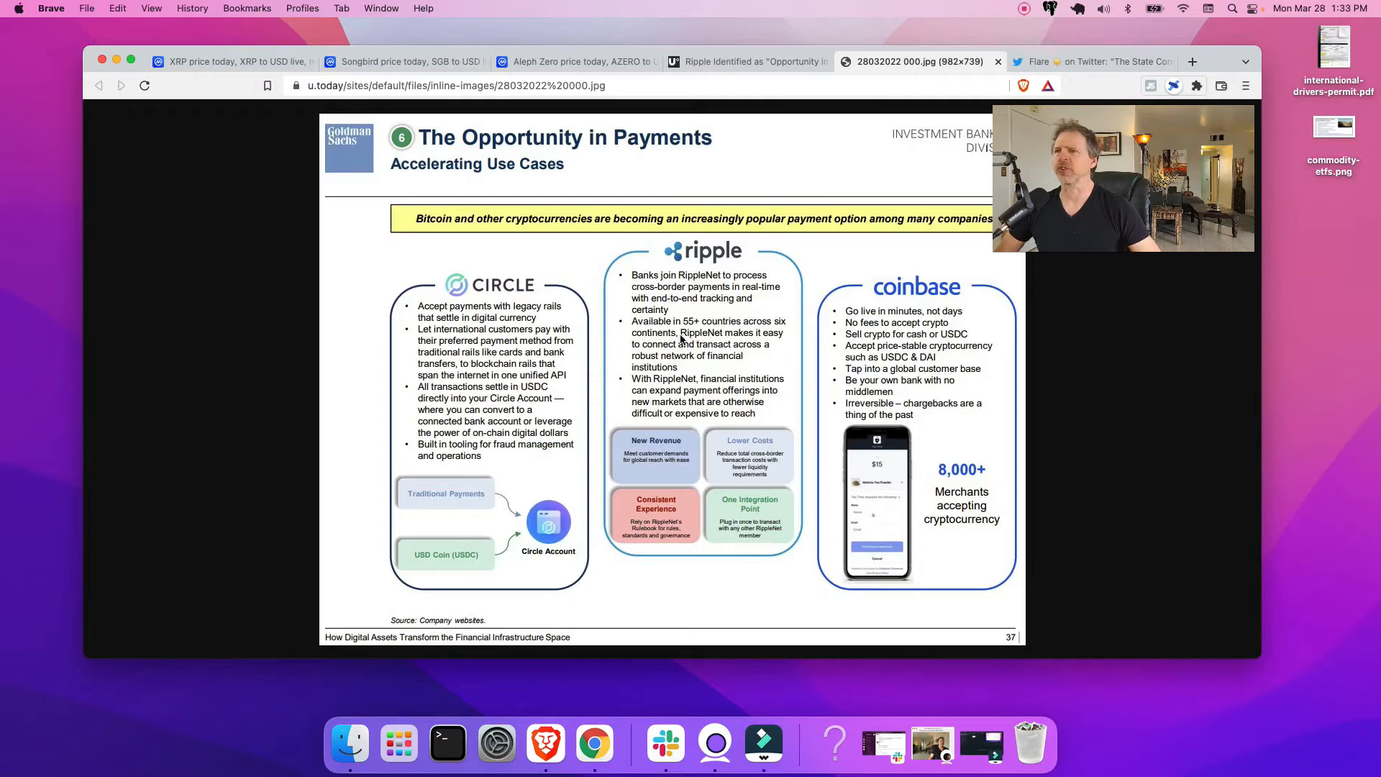
mouse_move(752, 353)
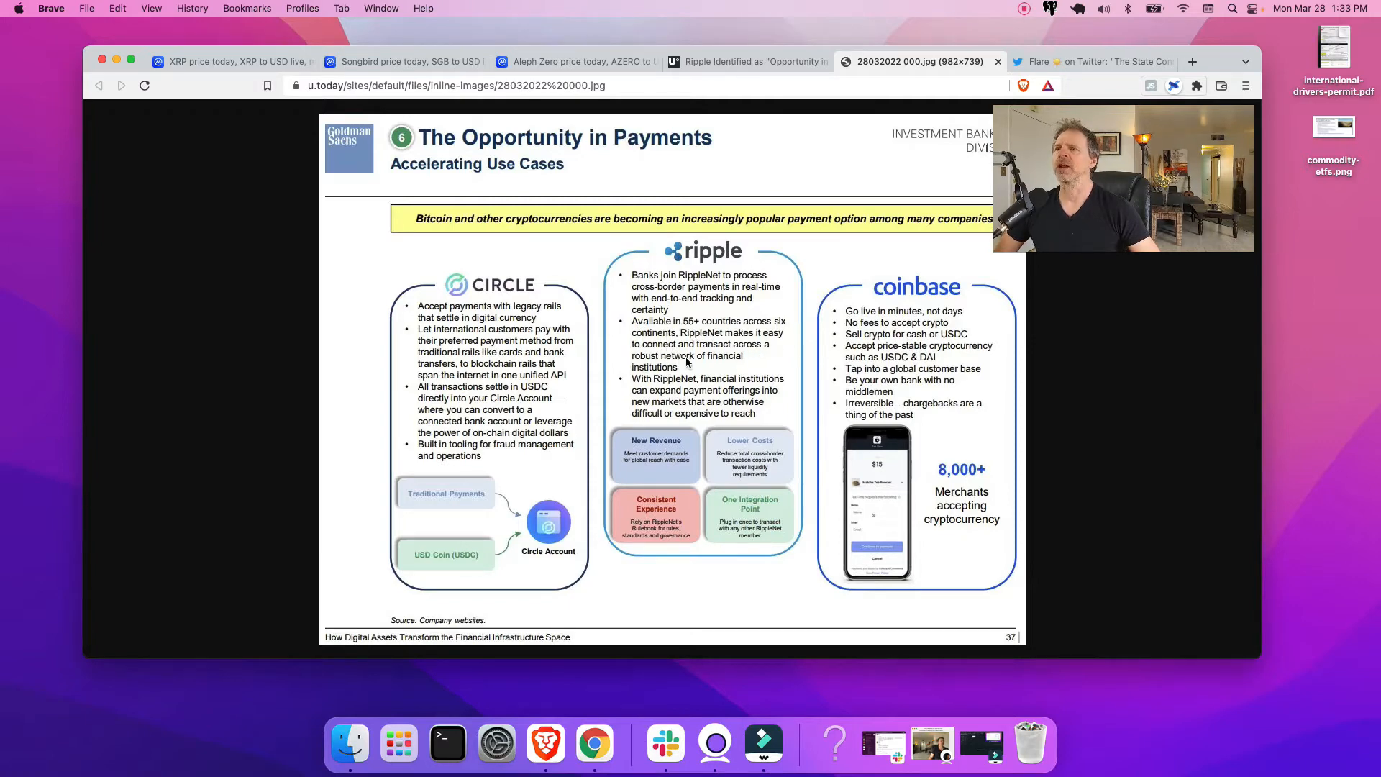
mouse_move(760, 368)
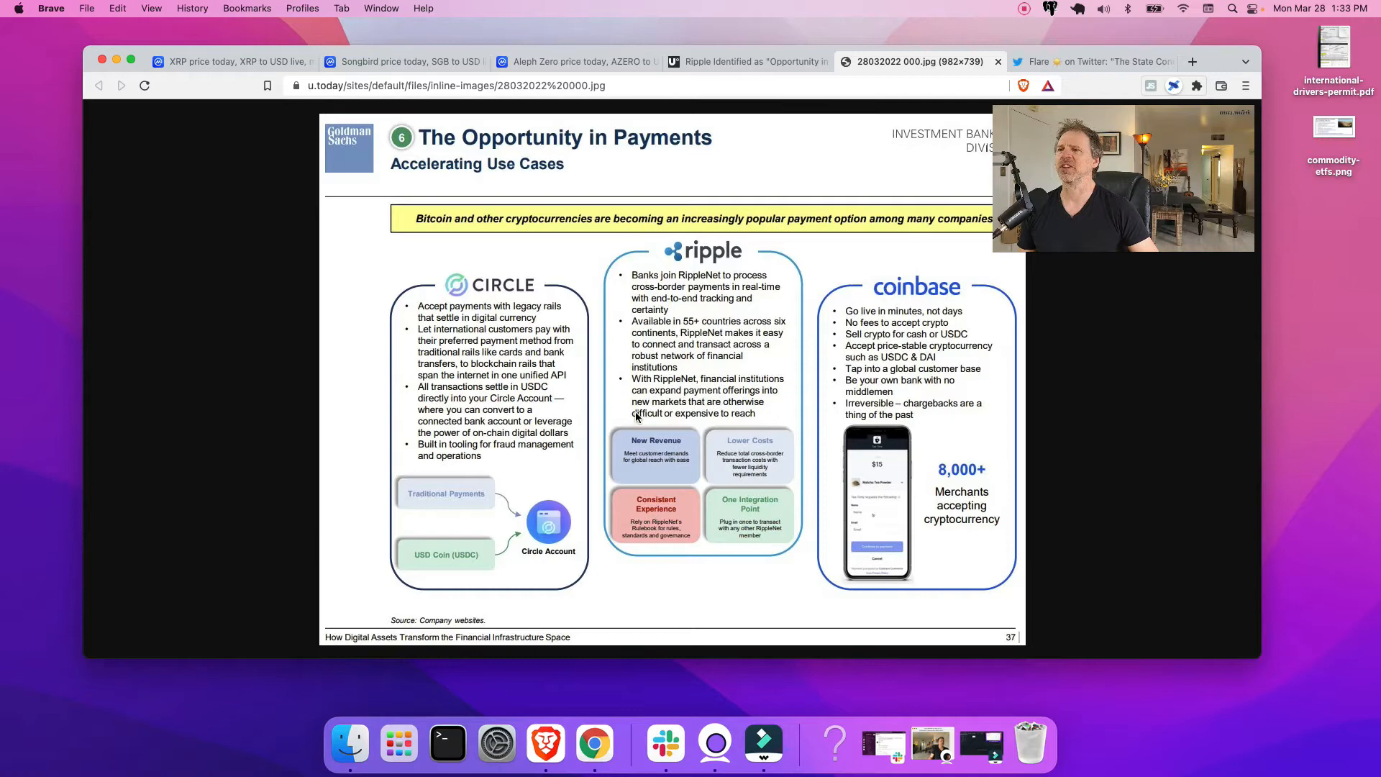
mouse_move(758, 407)
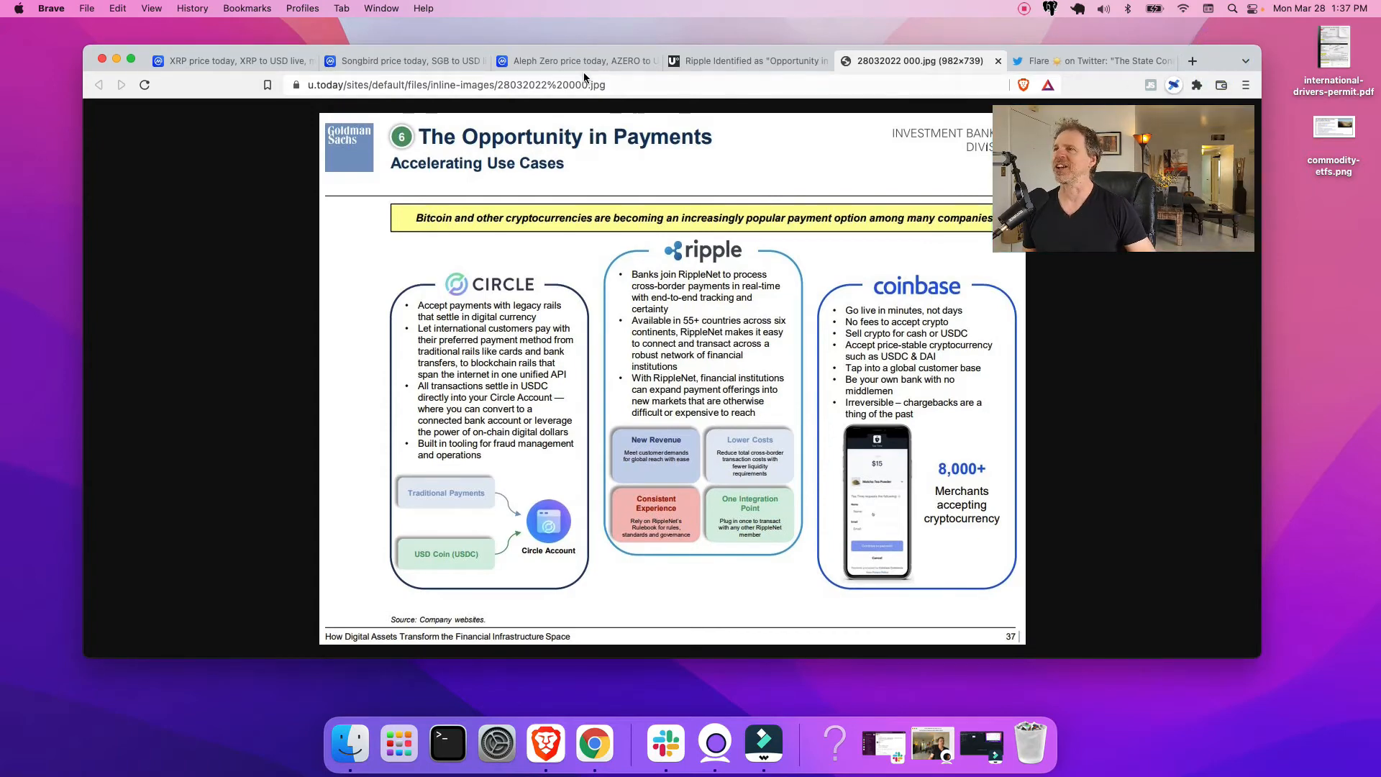
Review CoinMarketCap's Songbird price page, then move to Flare's State Connector tweet.
click(401, 61)
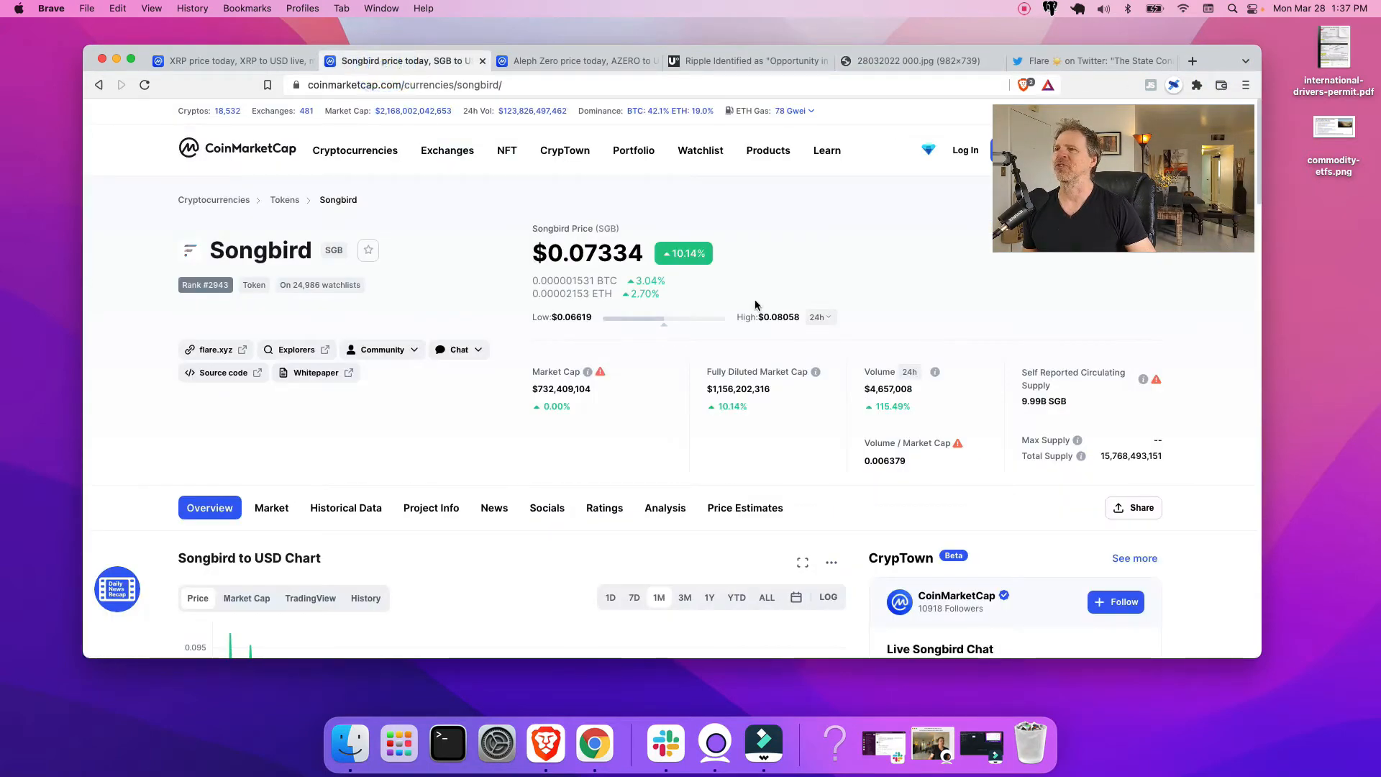
scroll(down, 3)
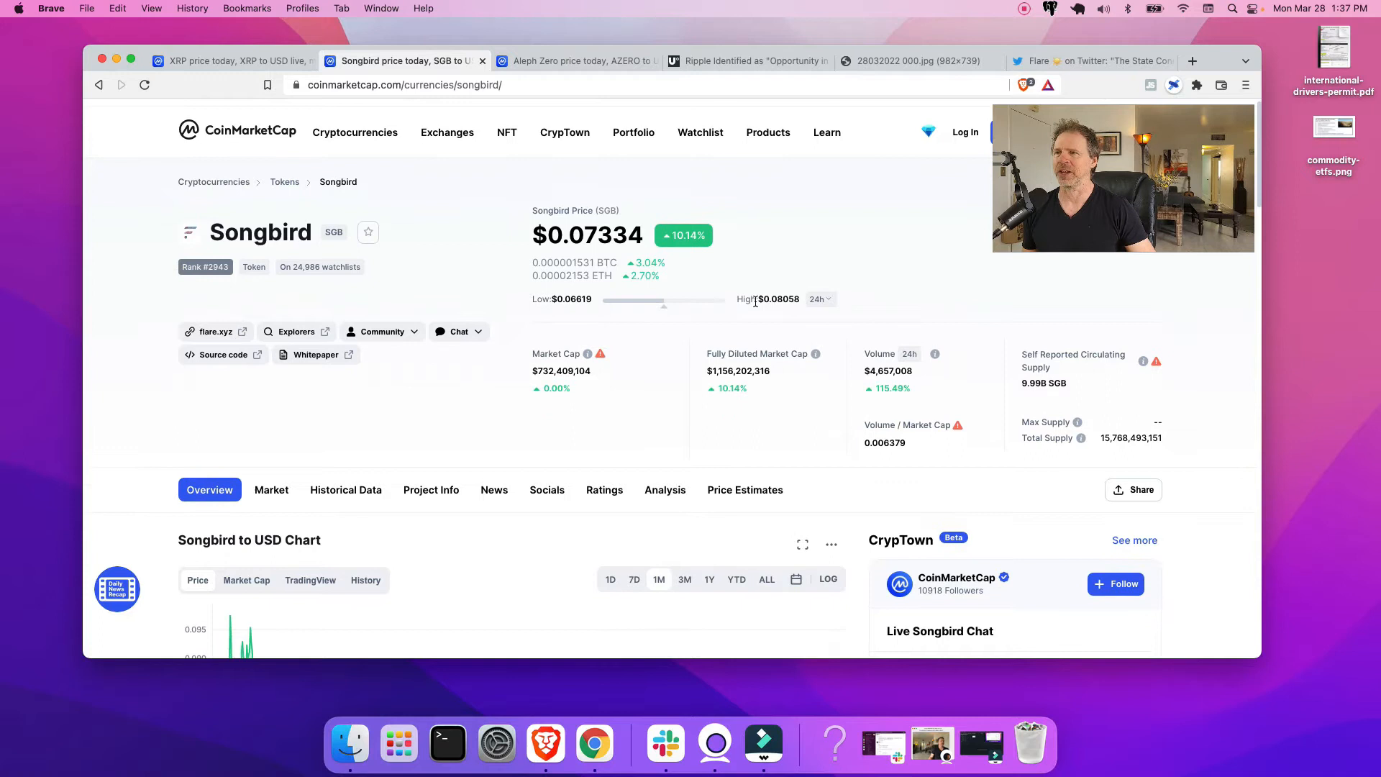
scroll(down, 3)
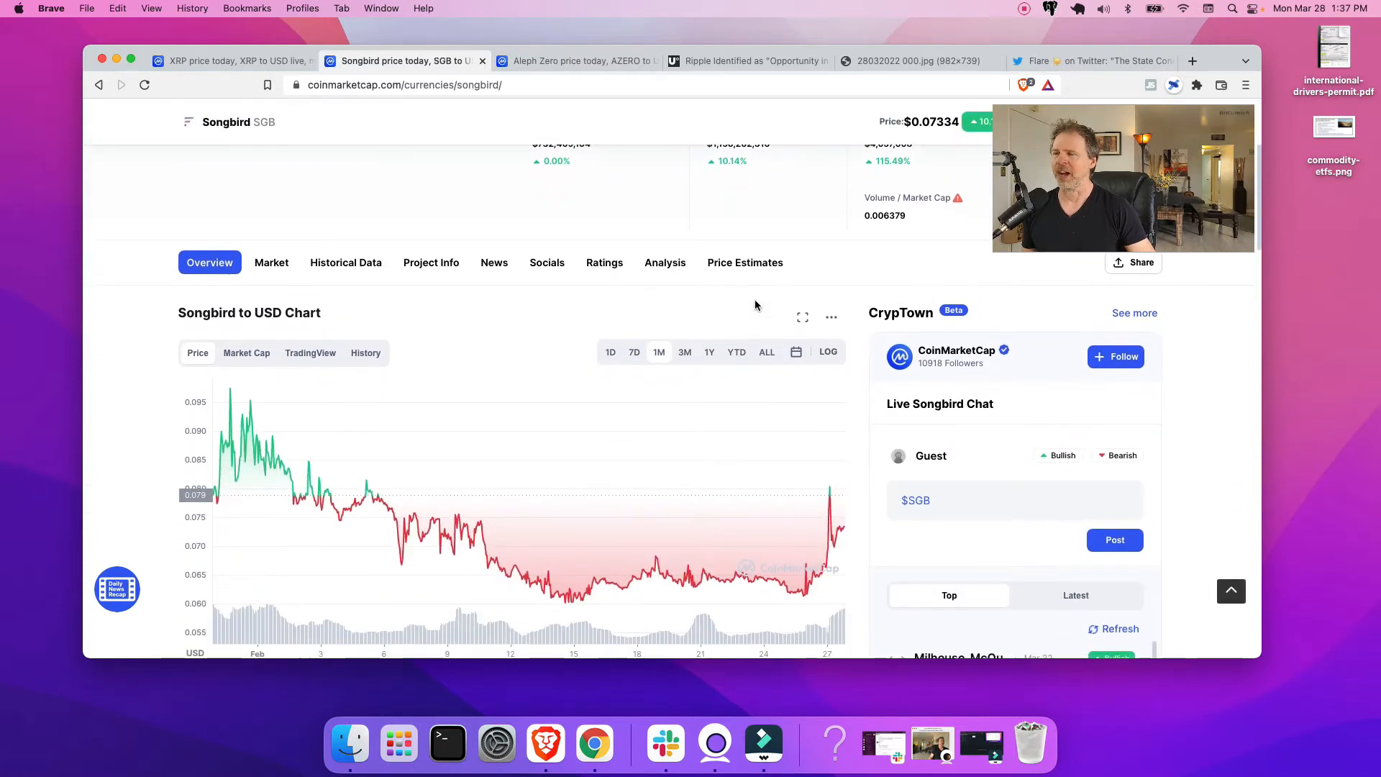
mouse_move(377, 489)
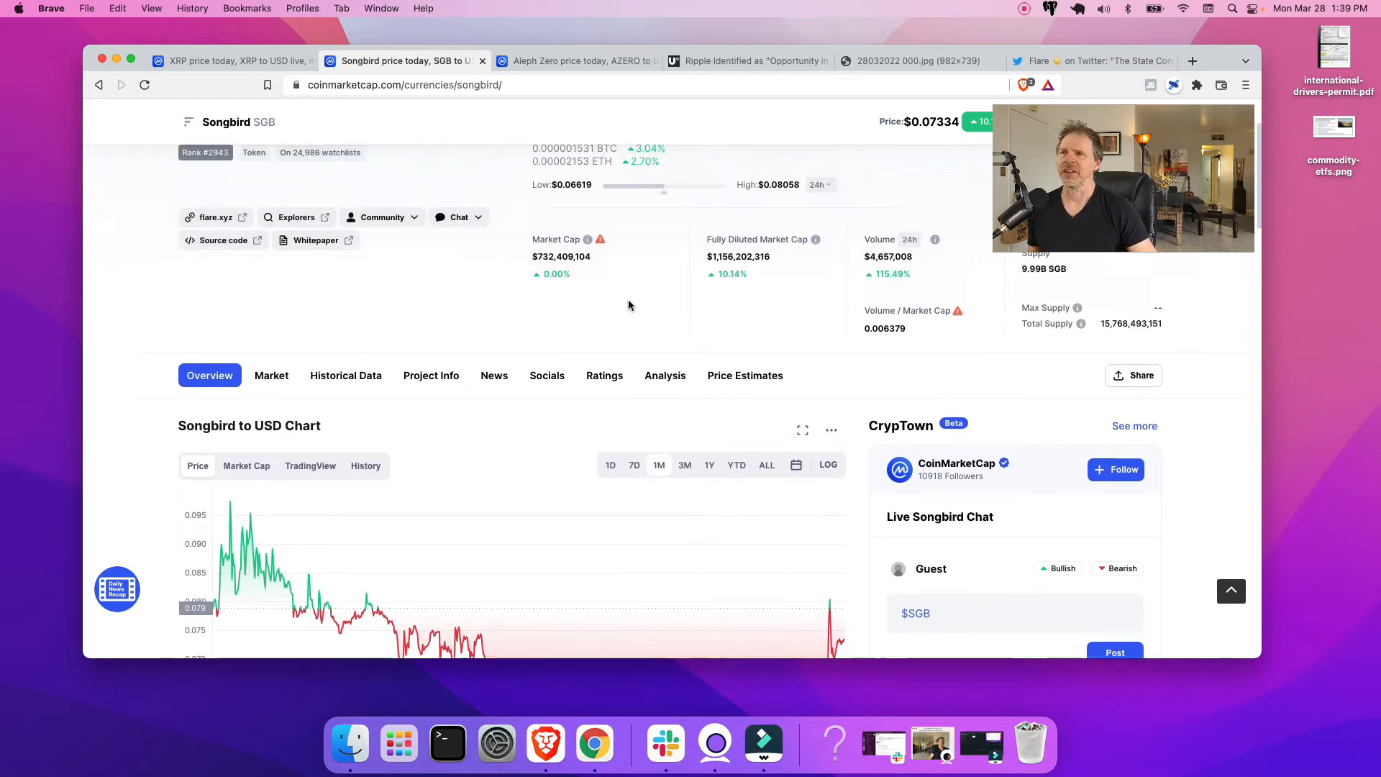
scroll(up, 3)
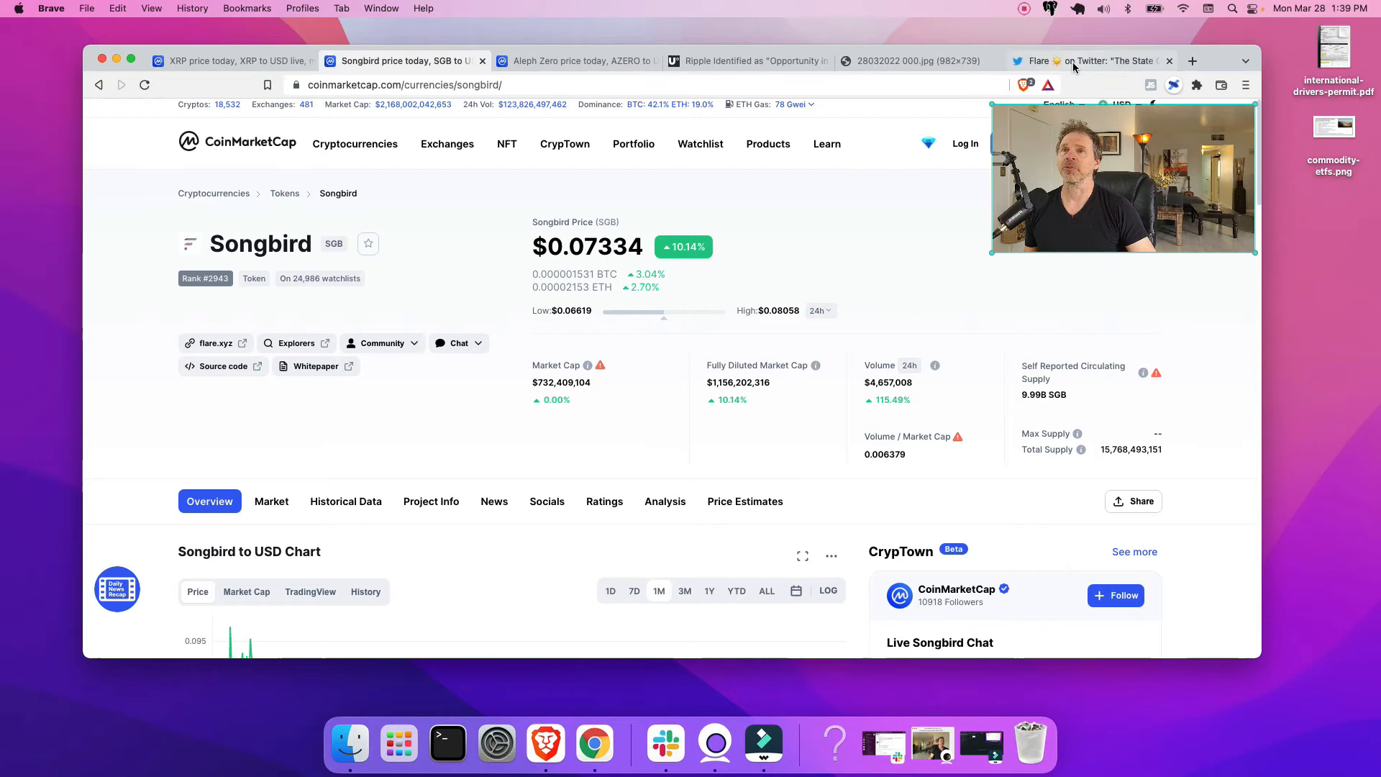
click(1092, 60)
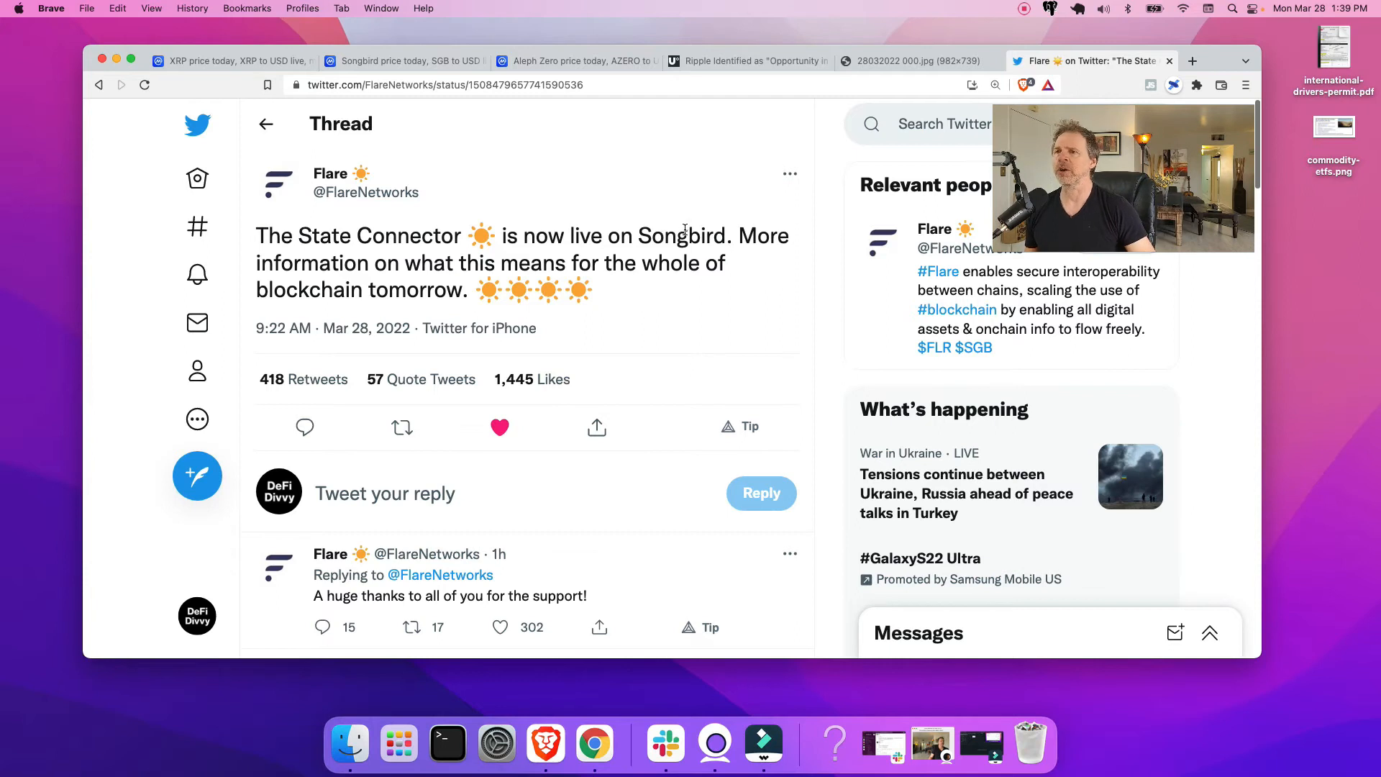
mouse_move(625, 265)
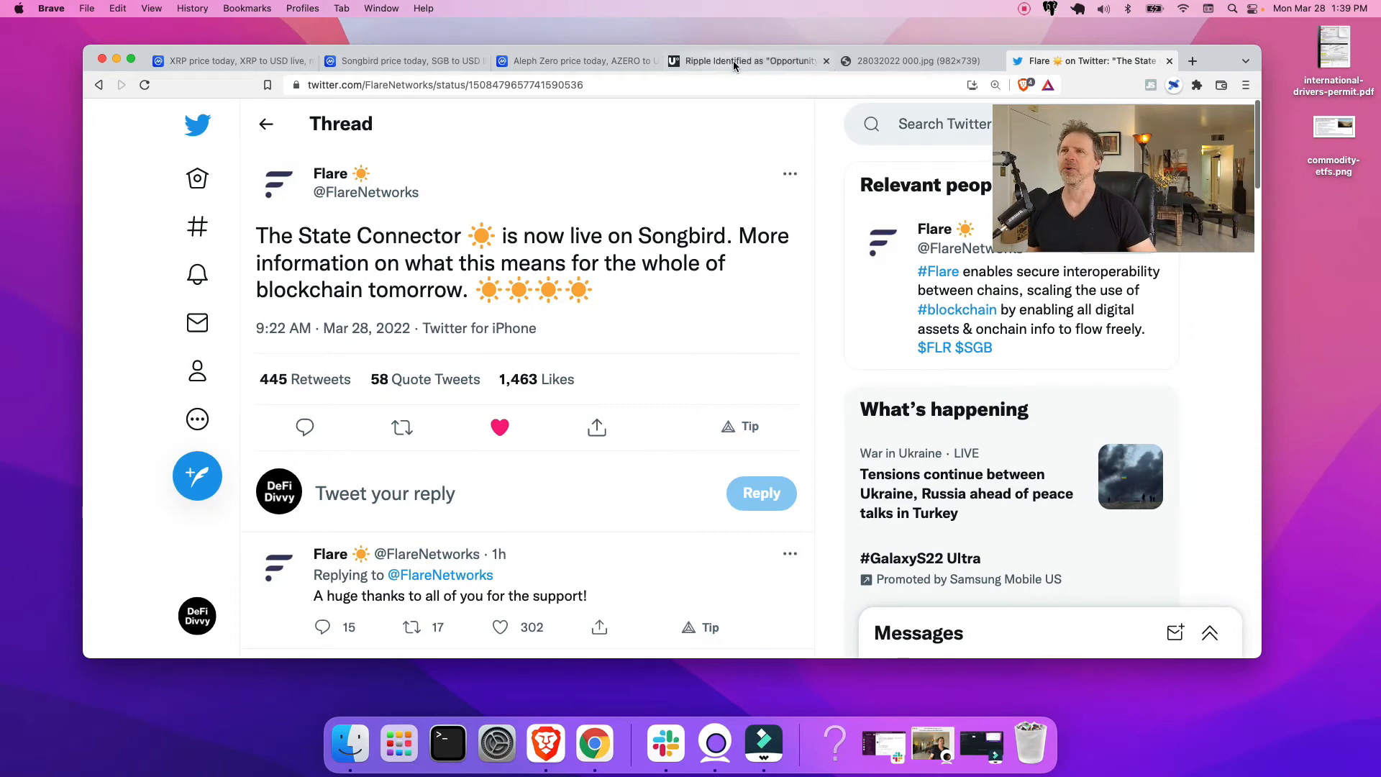
Leave the Flare tweet for CoinMarketCap's Aleph Zero page showing AZERO at $1.81.
click(577, 60)
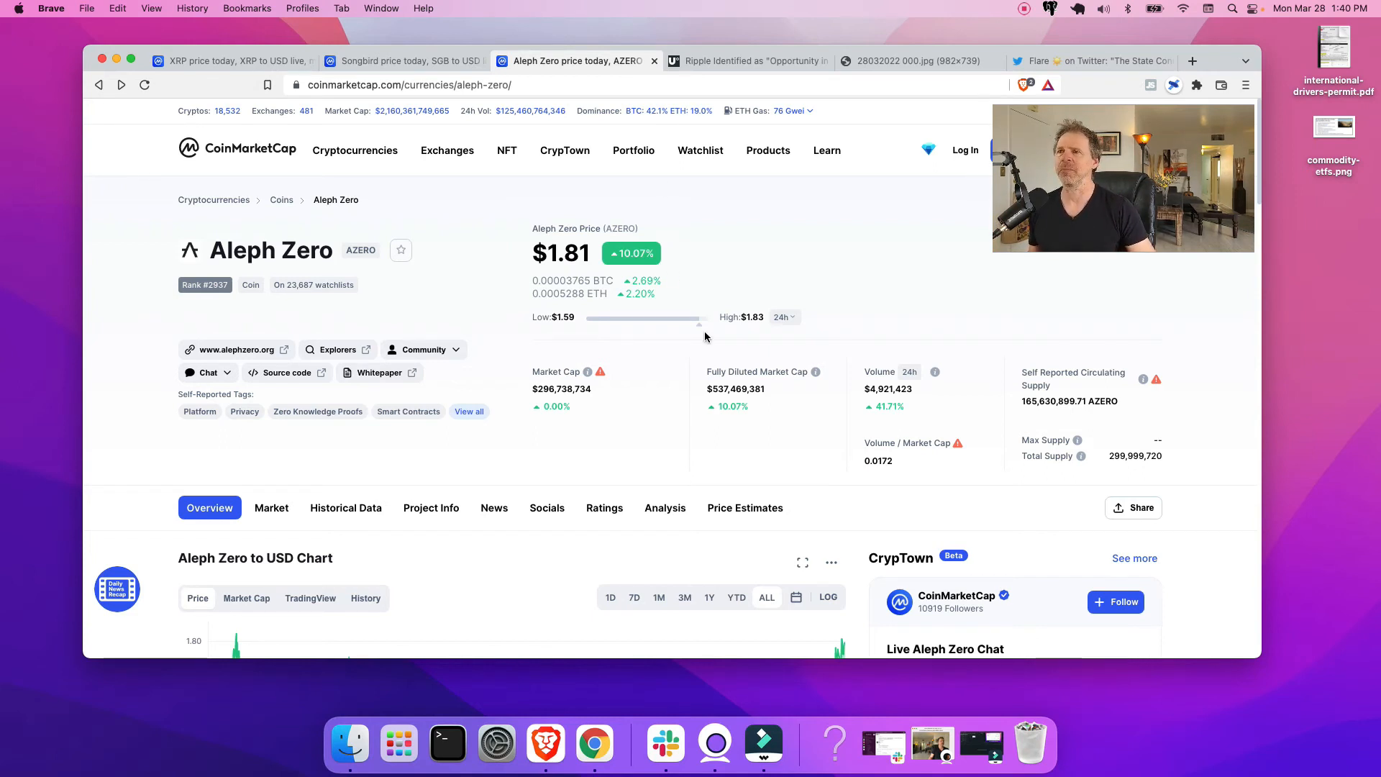
scroll(down, 3)
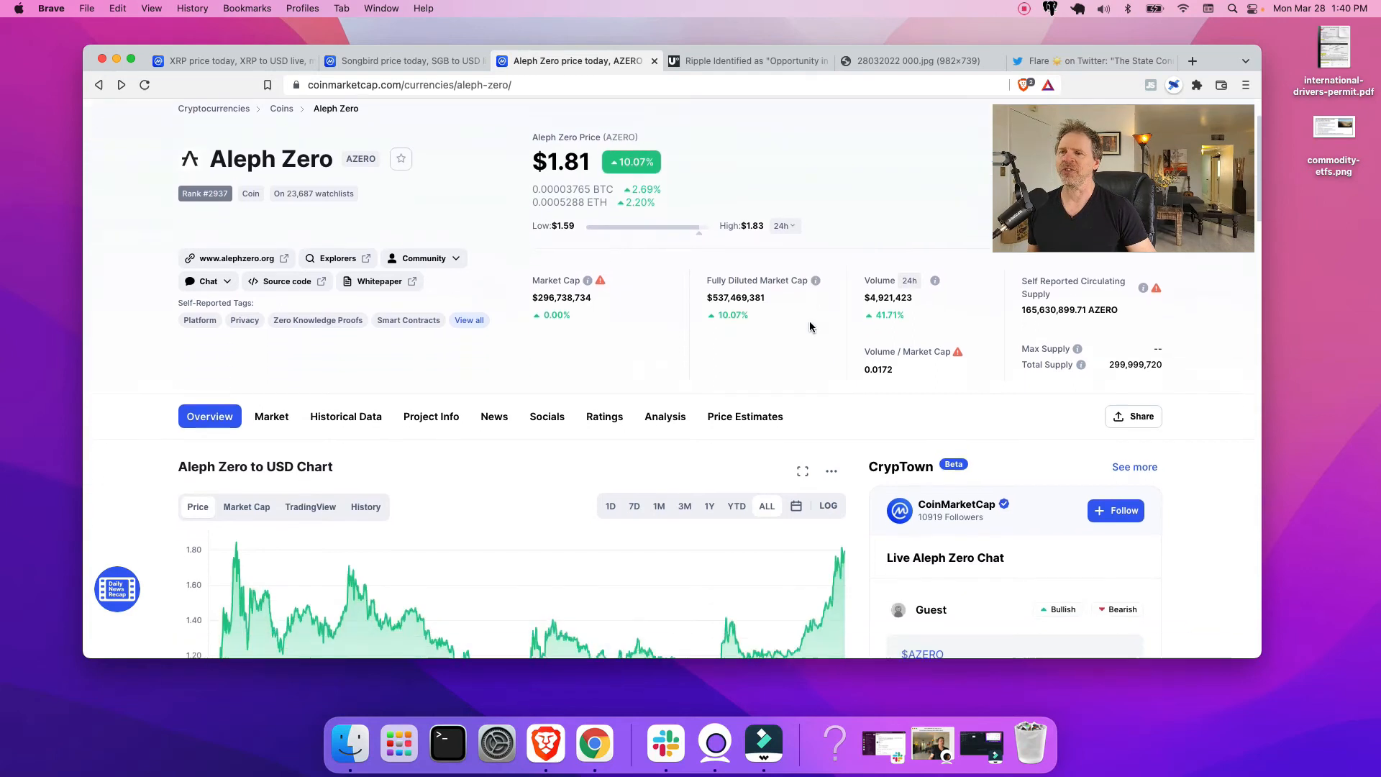
scroll(down, 3)
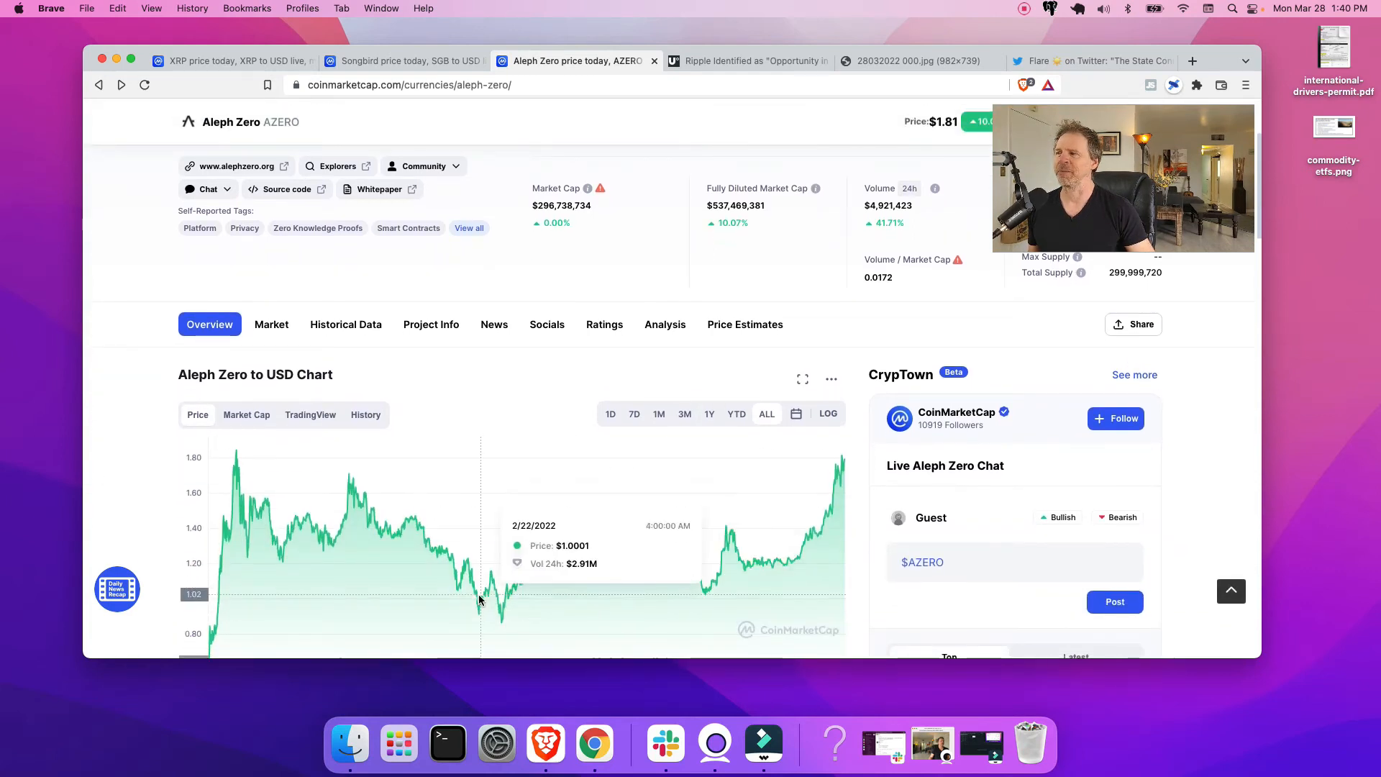
mouse_move(502, 630)
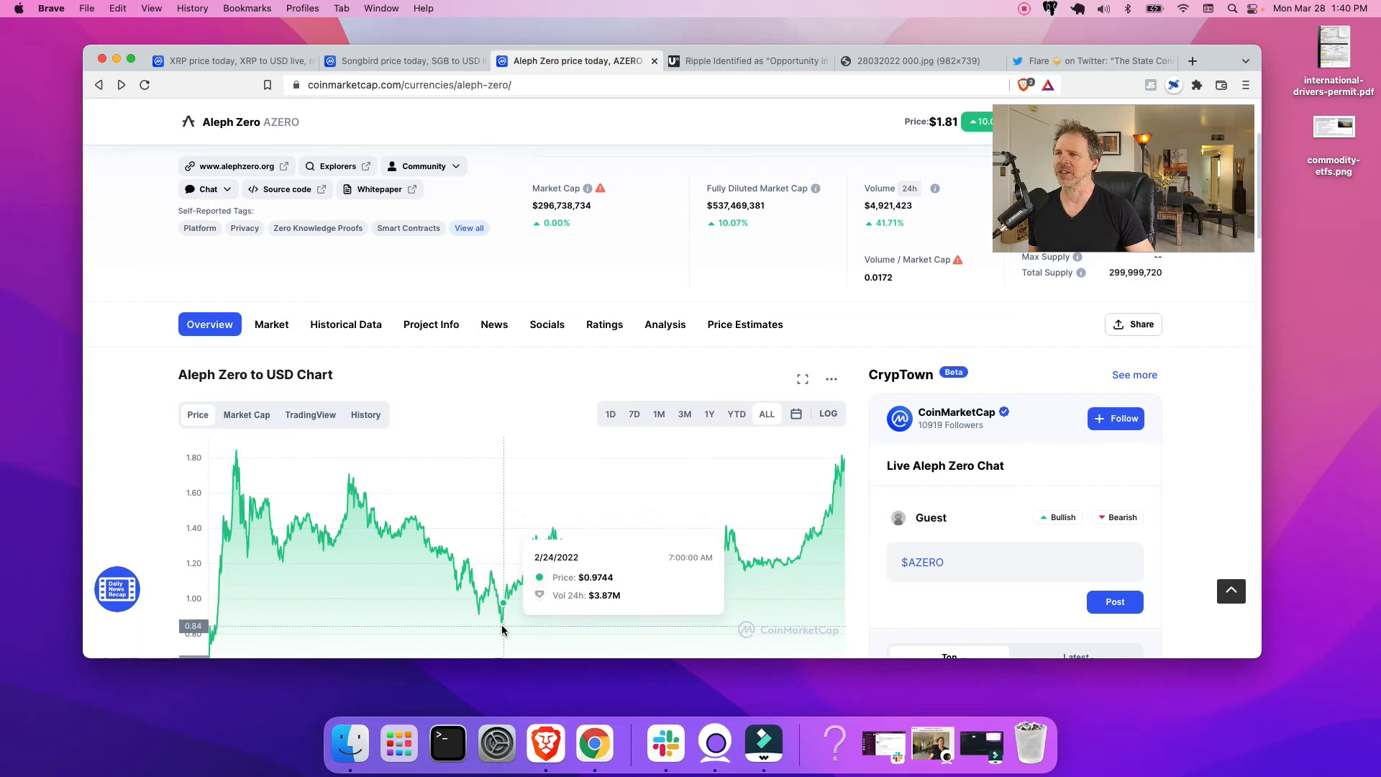
mouse_move(502, 647)
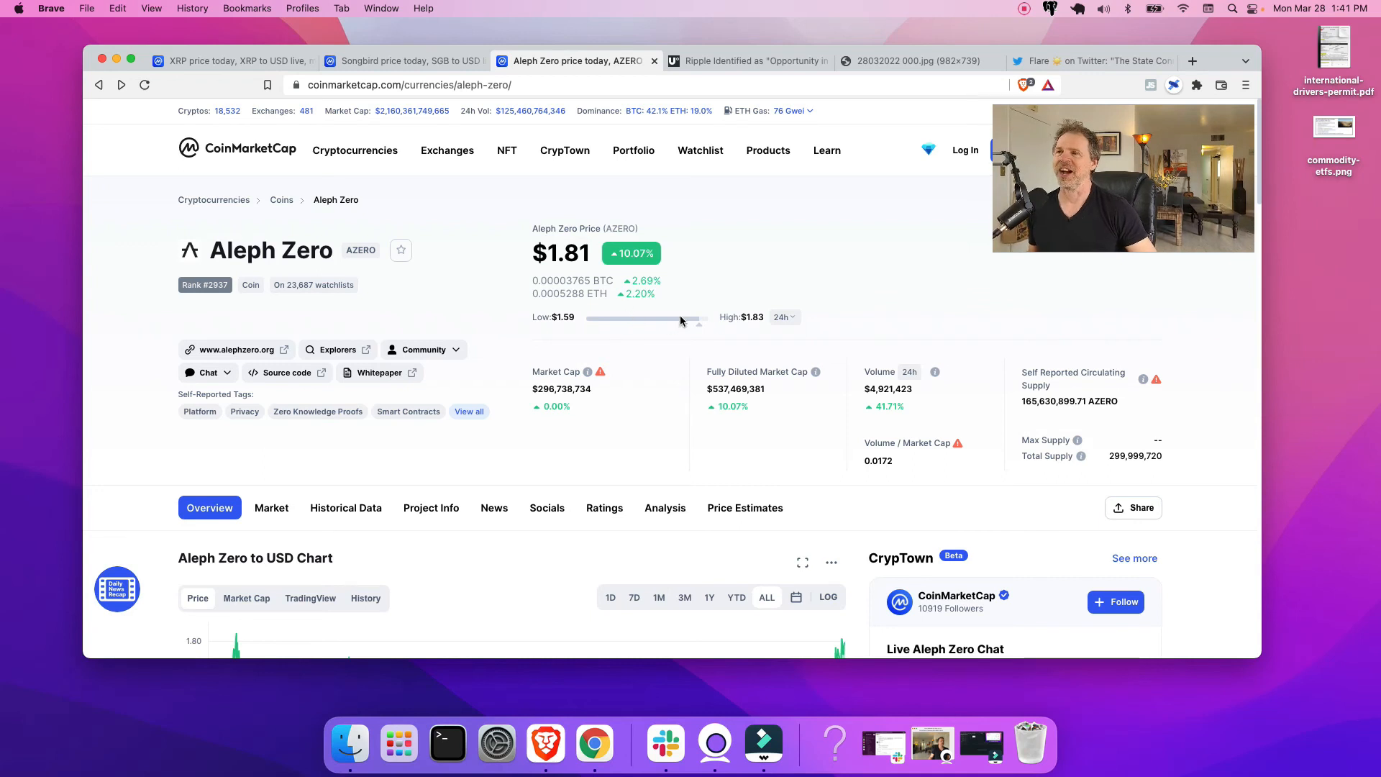
scroll(down, 3)
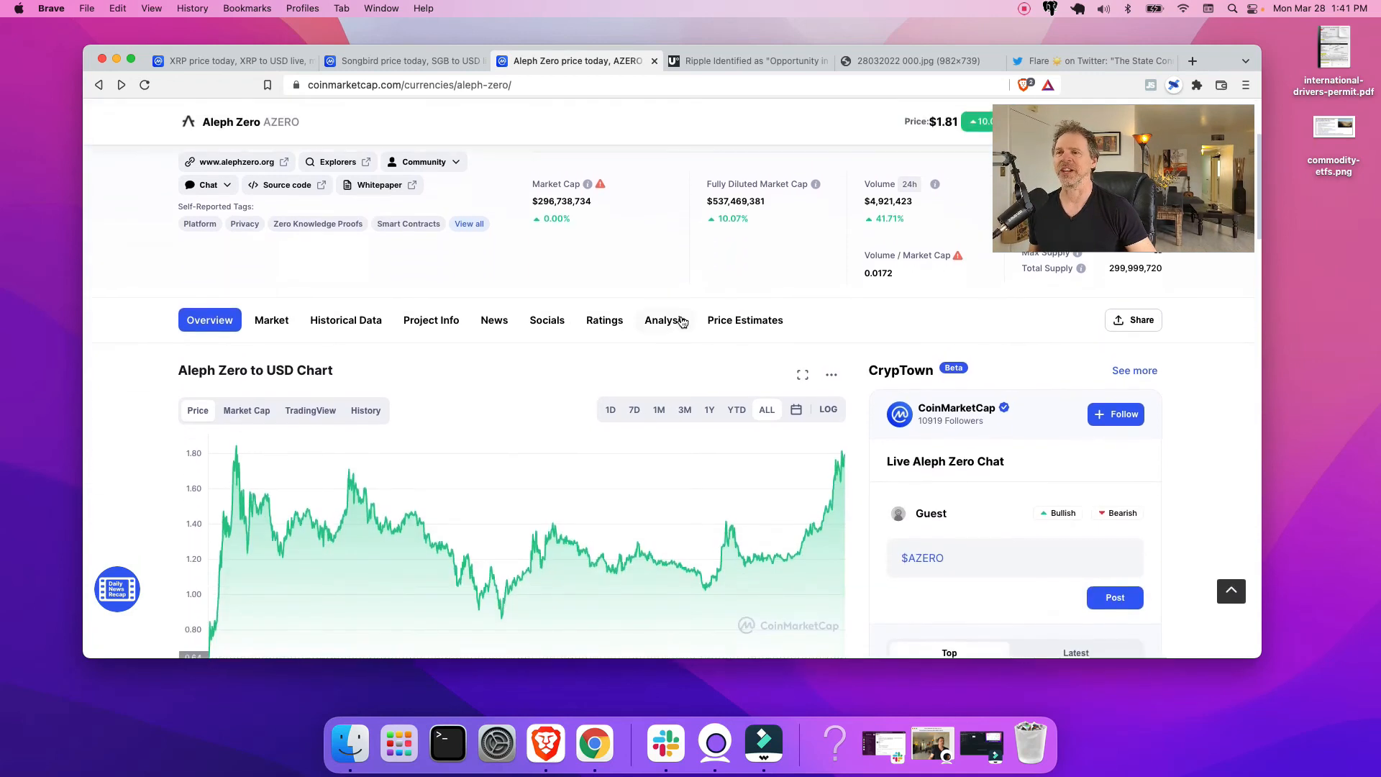
scroll(down, 3)
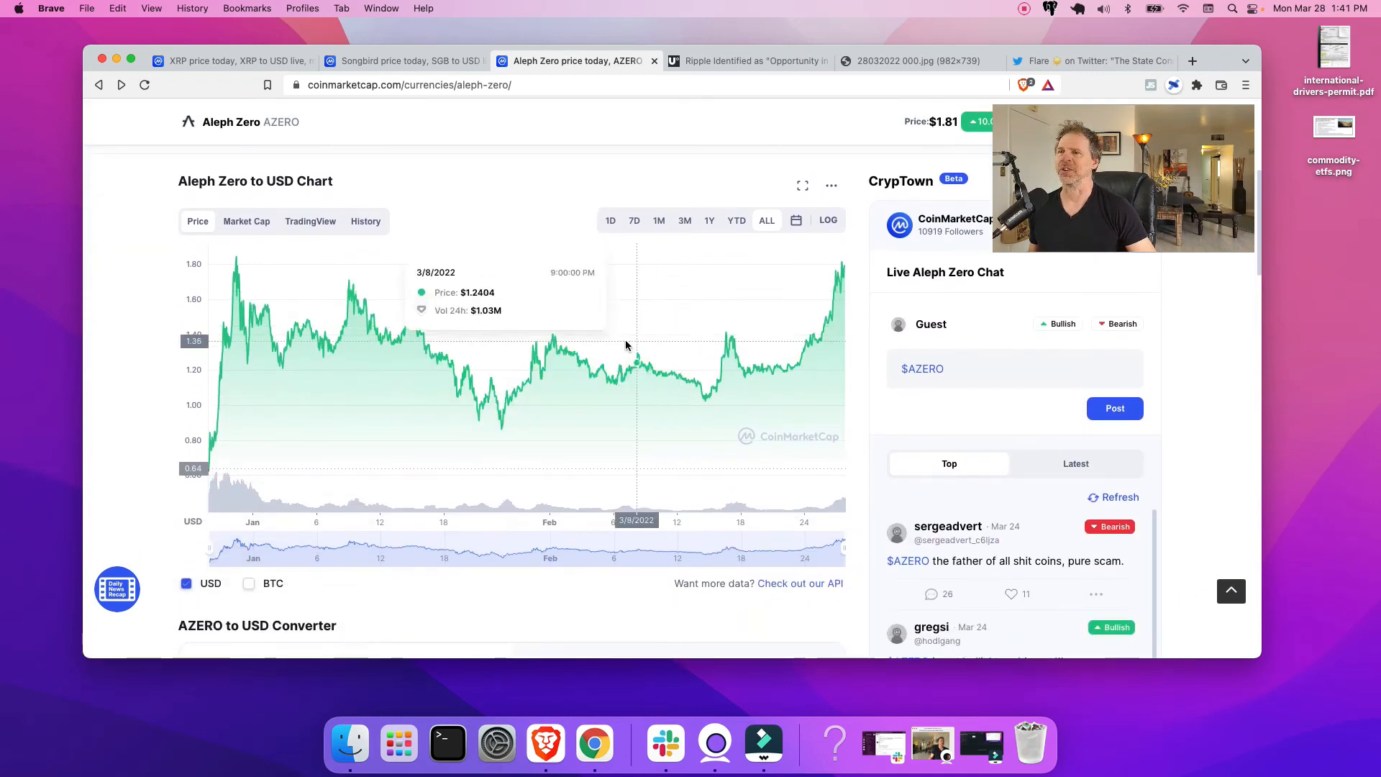